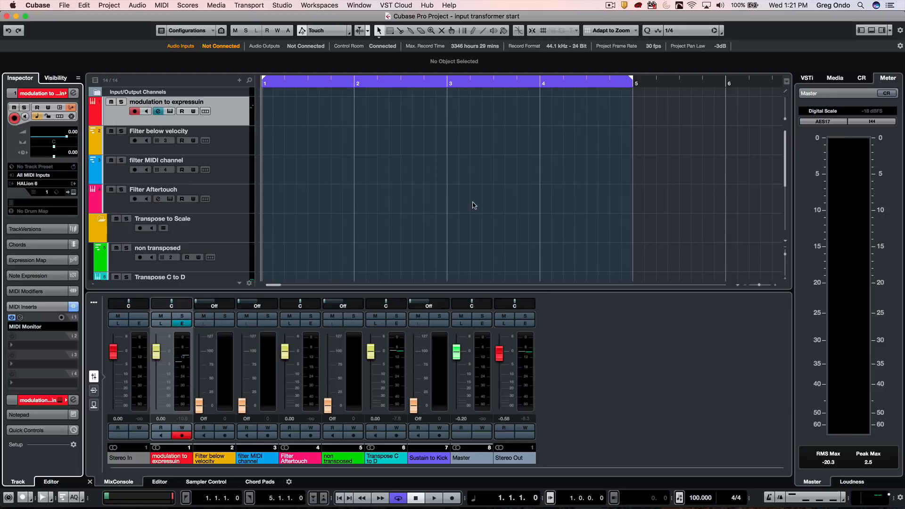
{"action": "mouse_move", "coordinate": [34, 383]}
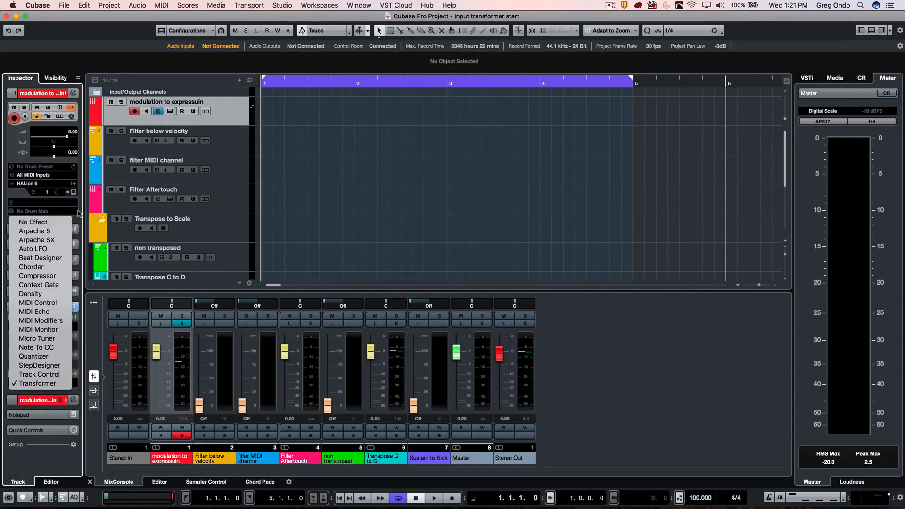
Check the HALion instrument loaded on the modulation track and close its window
{"action": "left_click", "coordinate": [38, 329]}
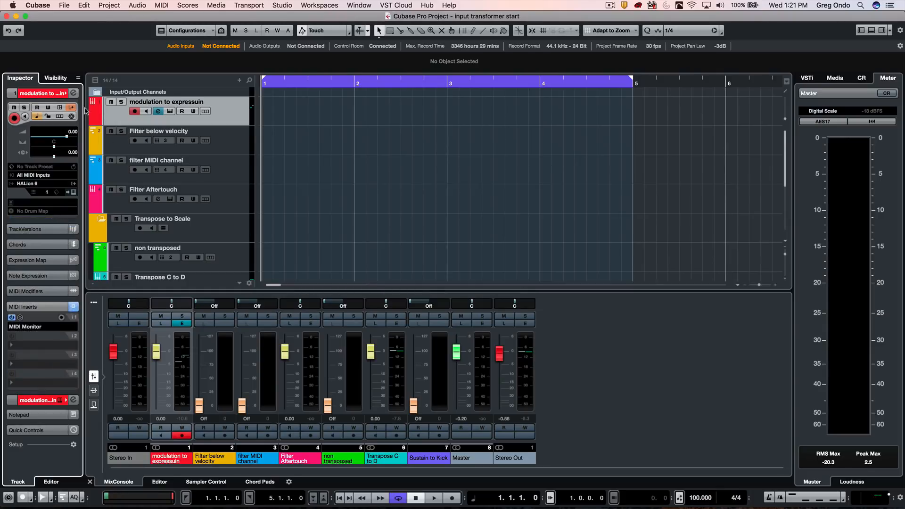
{"action": "mouse_move", "coordinate": [71, 109]}
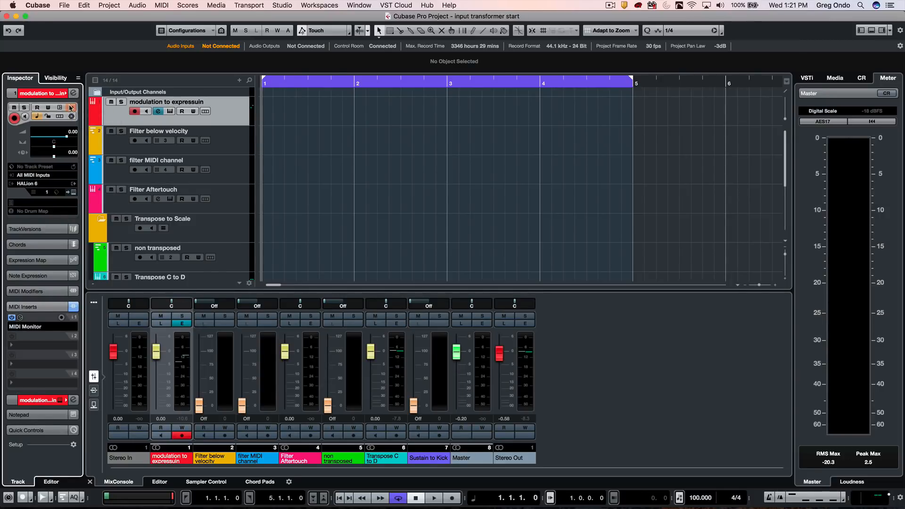
{"action": "left_click", "coordinate": [70, 107]}
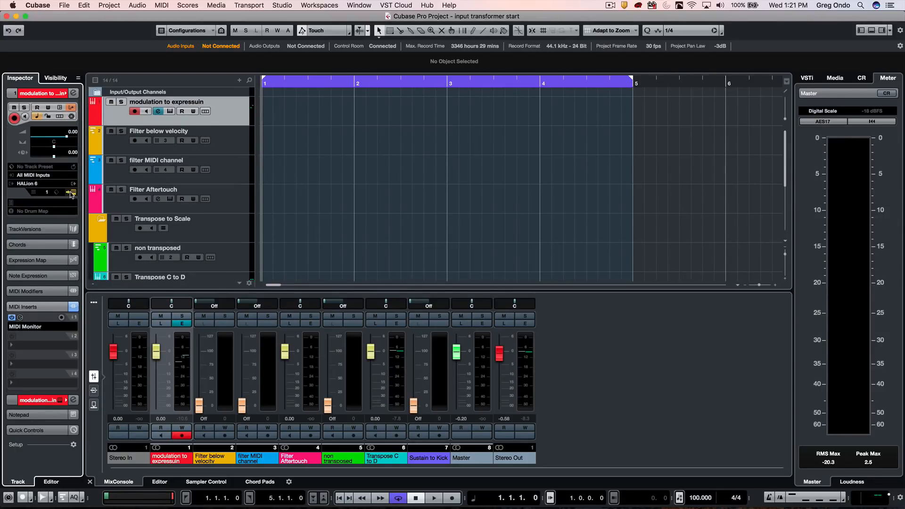
{"action": "left_click", "coordinate": [72, 193]}
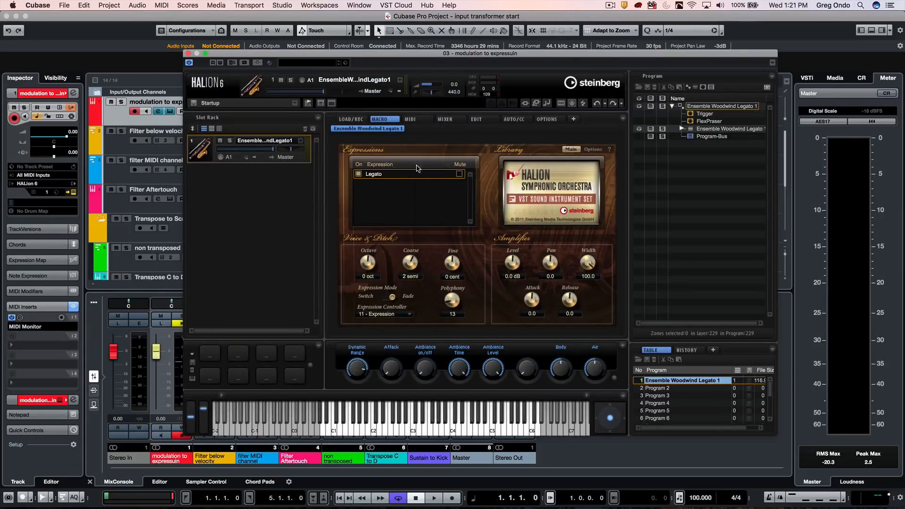
{"action": "mouse_move", "coordinate": [378, 287]}
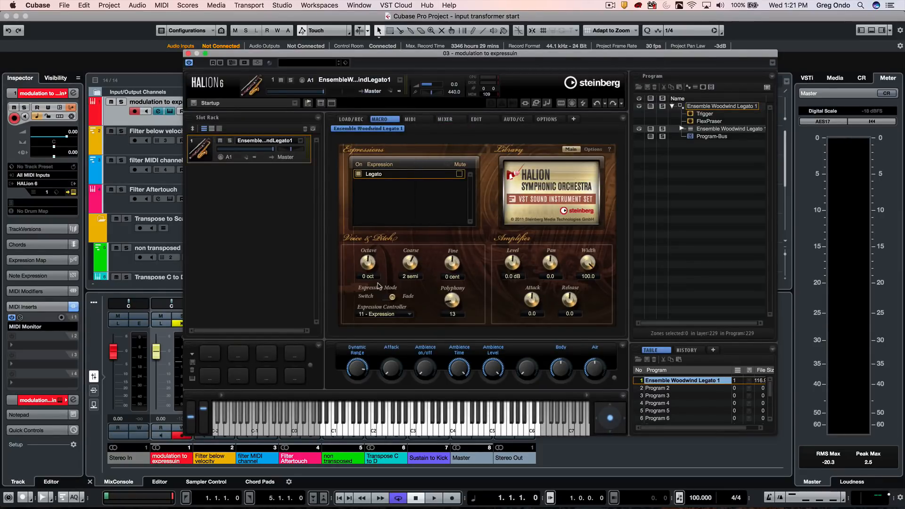
{"action": "mouse_move", "coordinate": [451, 299]}
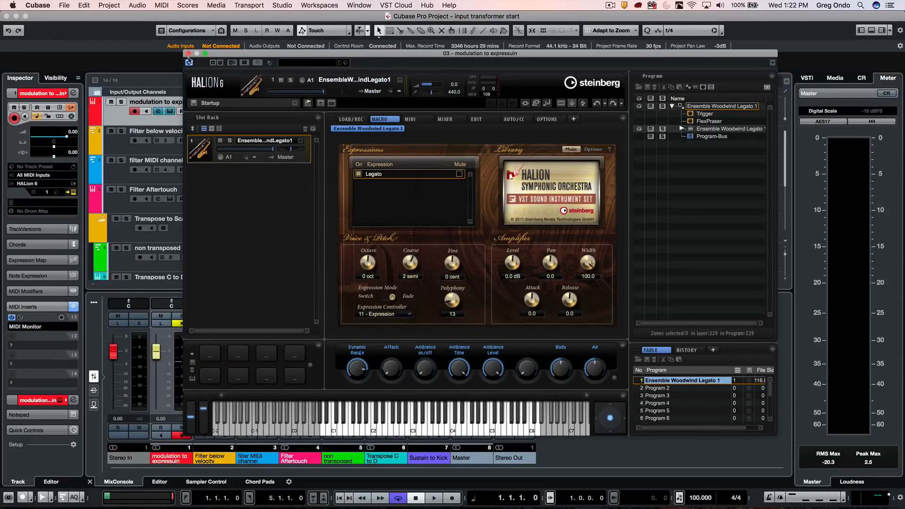
{"action": "left_click", "coordinate": [189, 62]}
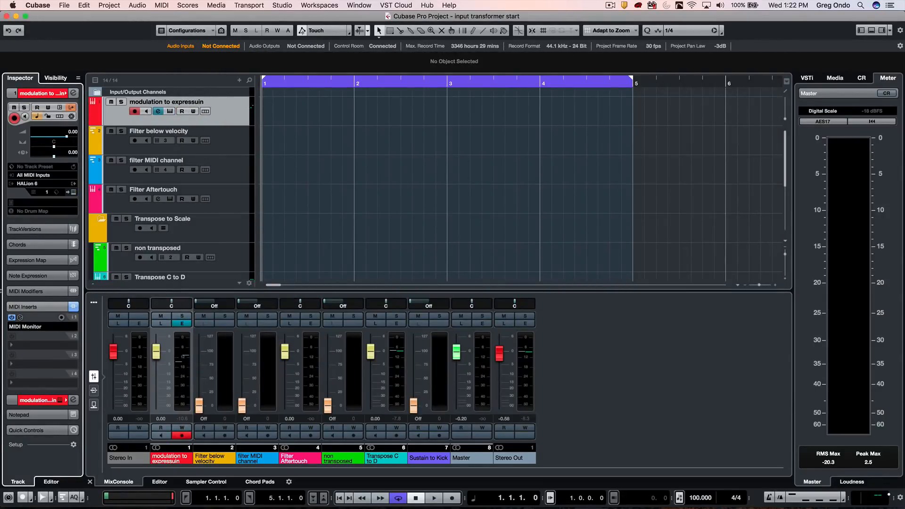
Show the MIDI Monitor event log and bring up the track's empty Input Transformer
{"action": "left_click", "coordinate": [19, 317]}
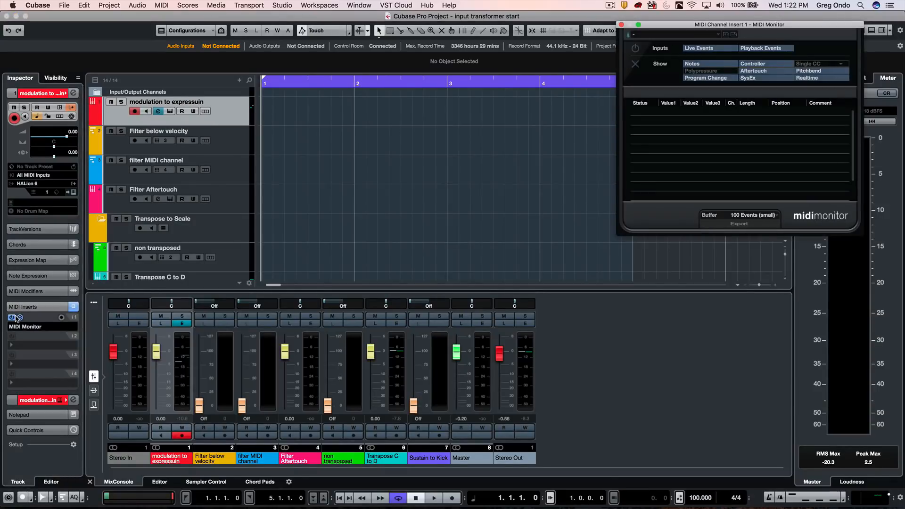
{"action": "mouse_move", "coordinate": [18, 318]}
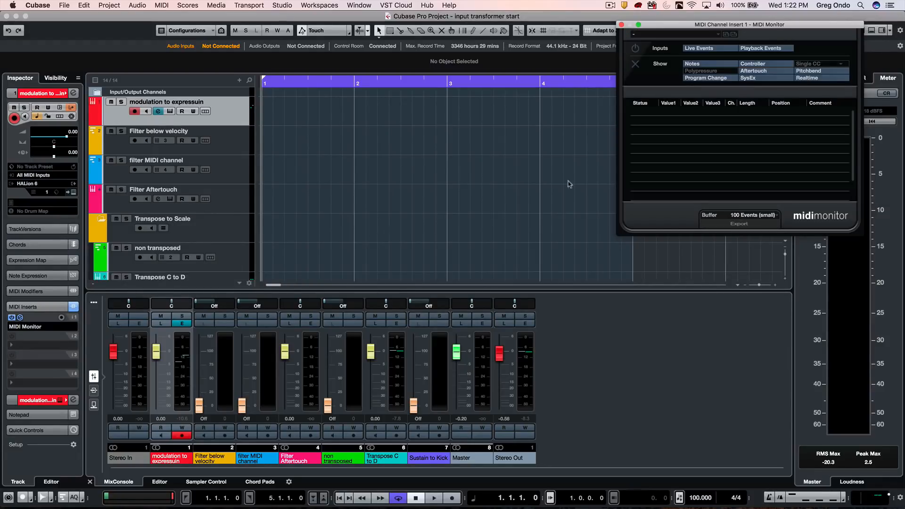
{"action": "mouse_move", "coordinate": [635, 63]}
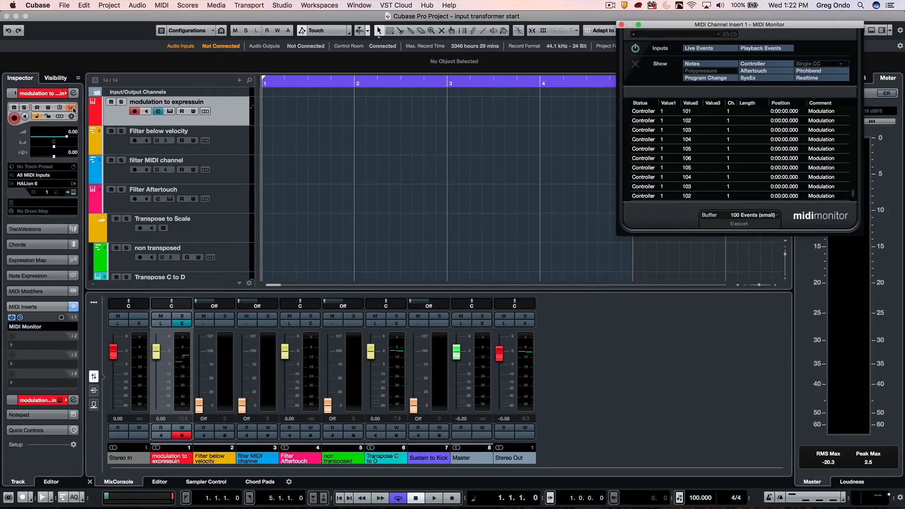
{"action": "mouse_move", "coordinate": [73, 108]}
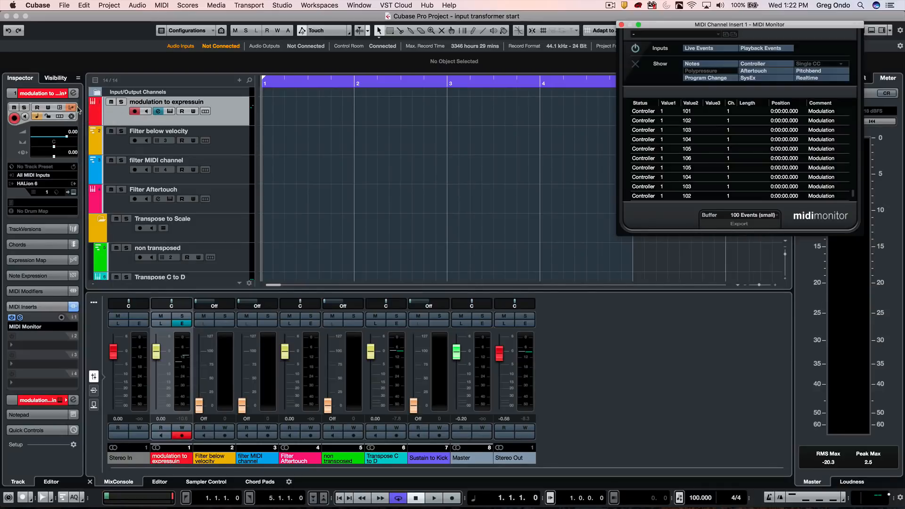
{"action": "left_click", "coordinate": [71, 108]}
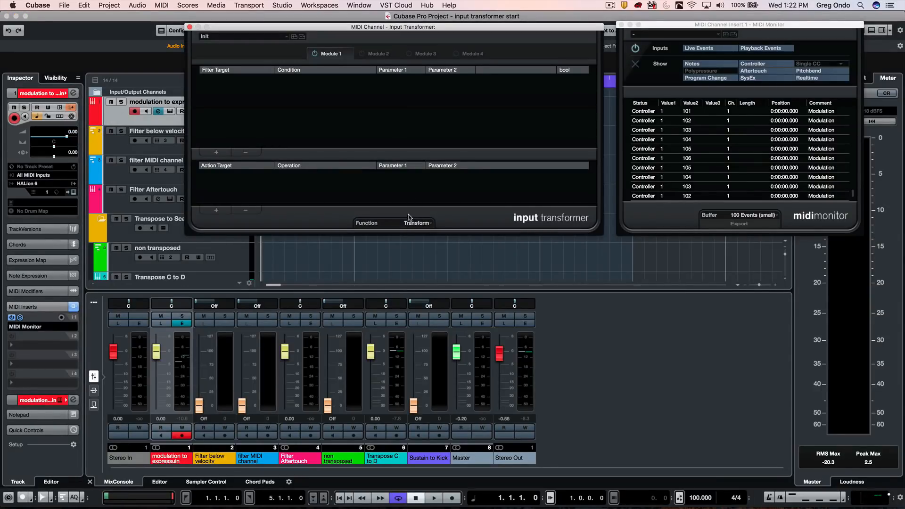
{"action": "left_click", "coordinate": [416, 224]}
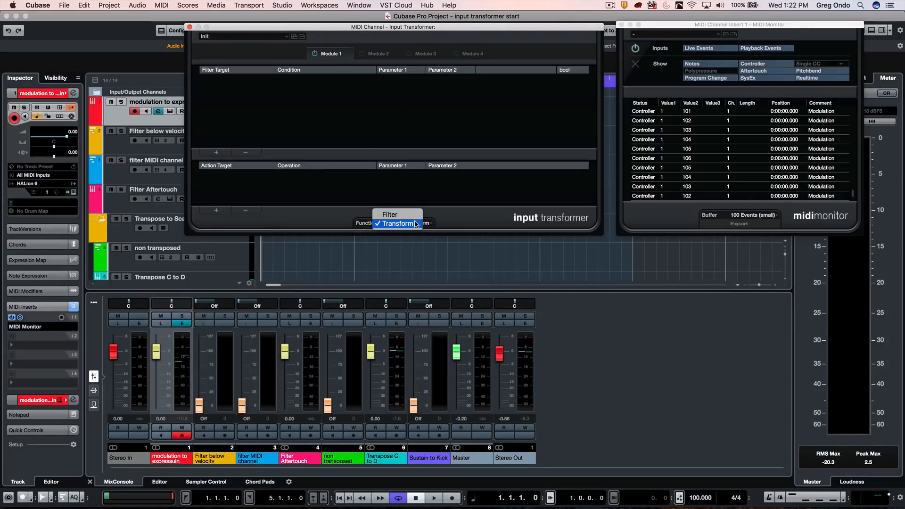
{"action": "left_click", "coordinate": [397, 225]}
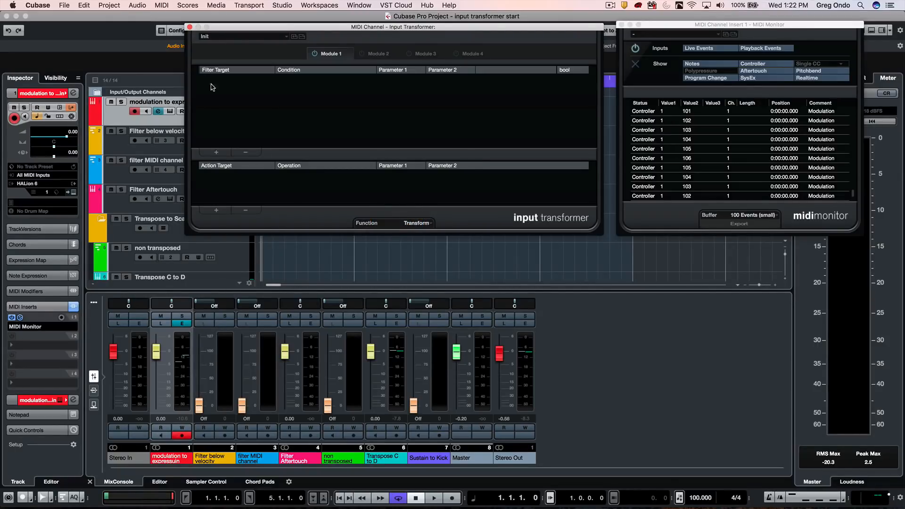
{"action": "mouse_move", "coordinate": [422, 112]}
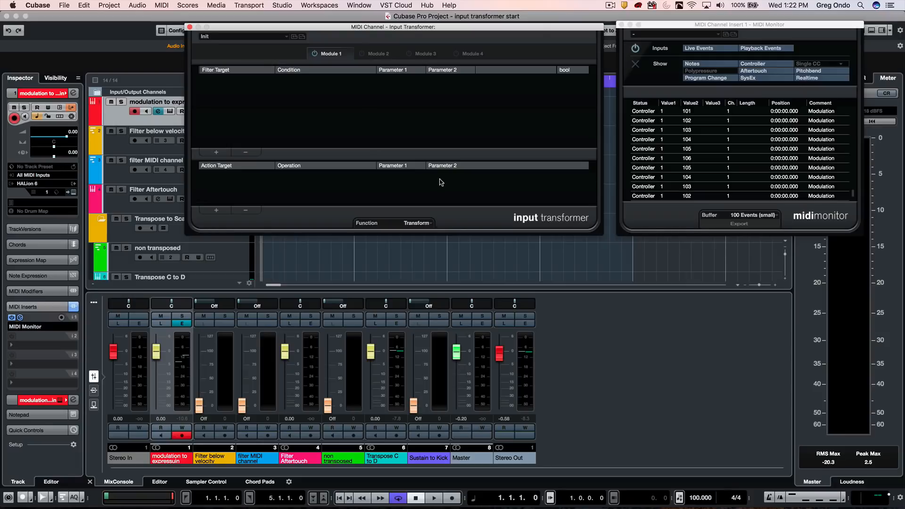
{"action": "left_click", "coordinate": [378, 53]}
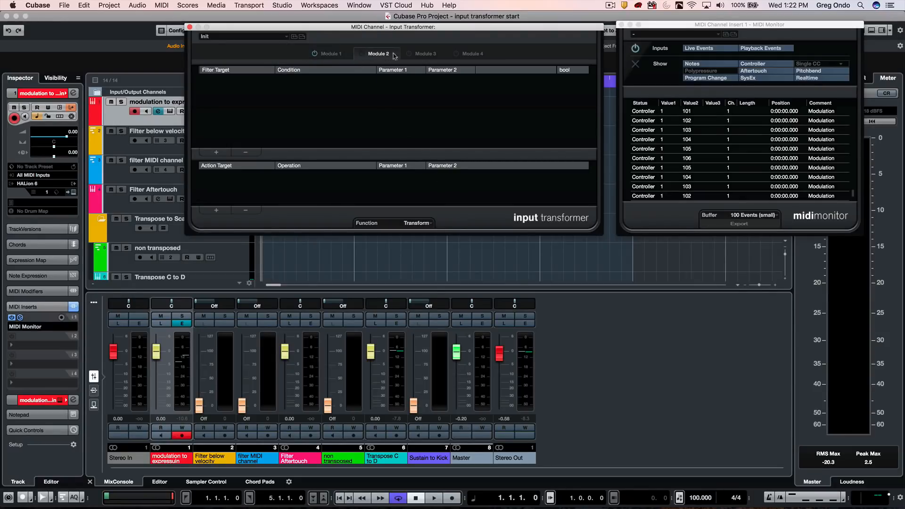
{"action": "left_click", "coordinate": [426, 53]}
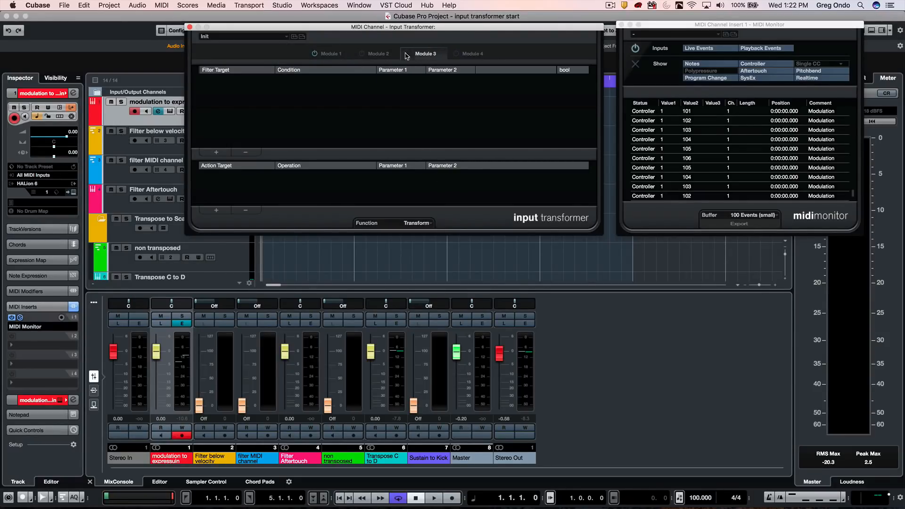
{"action": "left_click", "coordinate": [330, 53]}
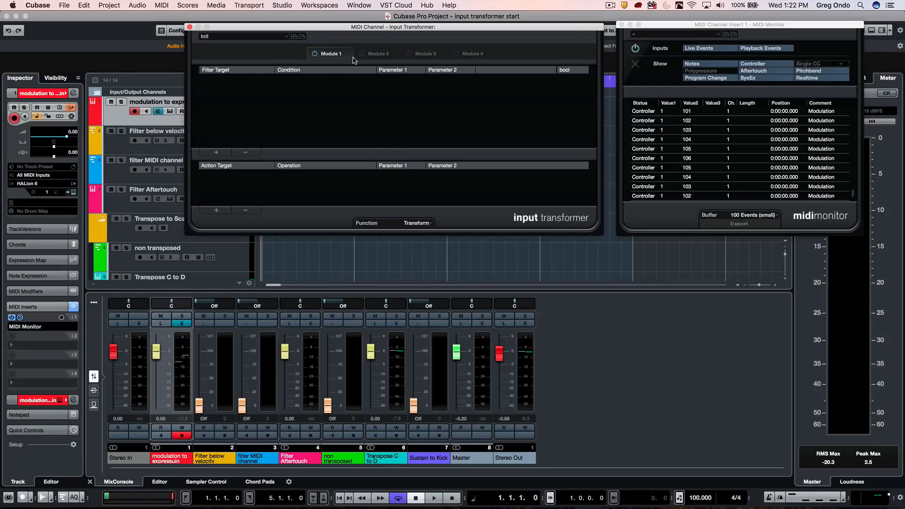
{"action": "mouse_move", "coordinate": [313, 90]}
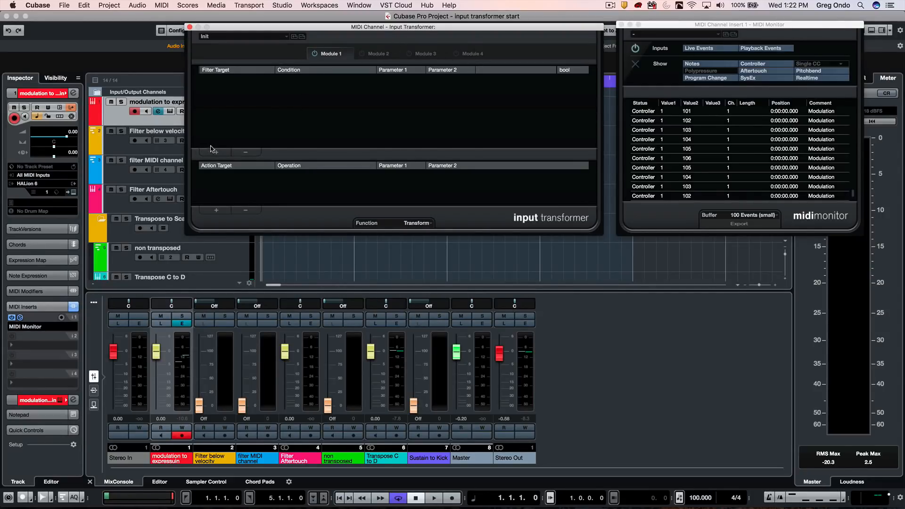
Add filter rows Type Is = Controller and MIDI Controller No. = CC 1 (Modulation)
{"action": "left_click", "coordinate": [236, 79]}
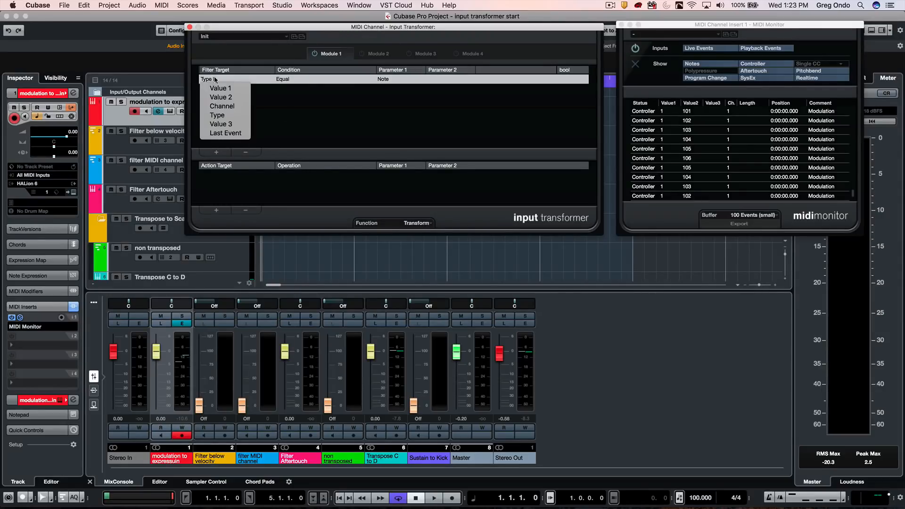
{"action": "left_click", "coordinate": [398, 79]}
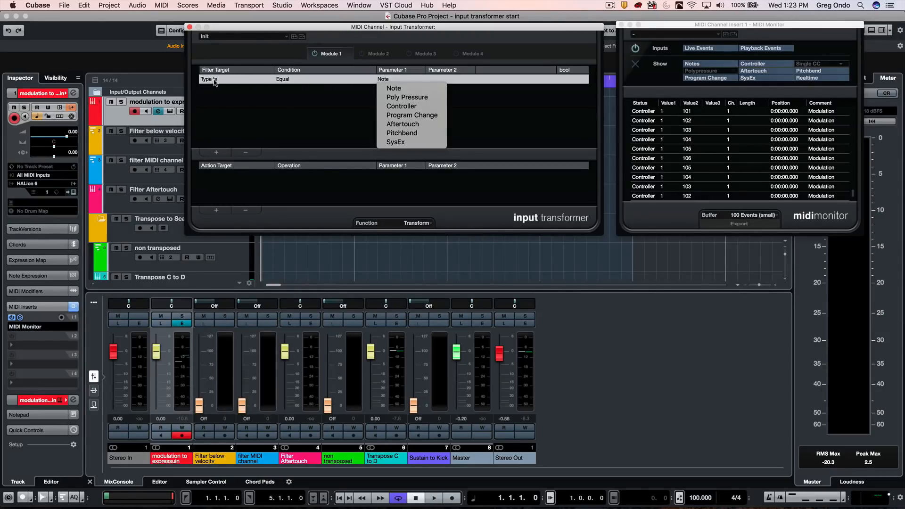
{"action": "left_click", "coordinate": [402, 105]}
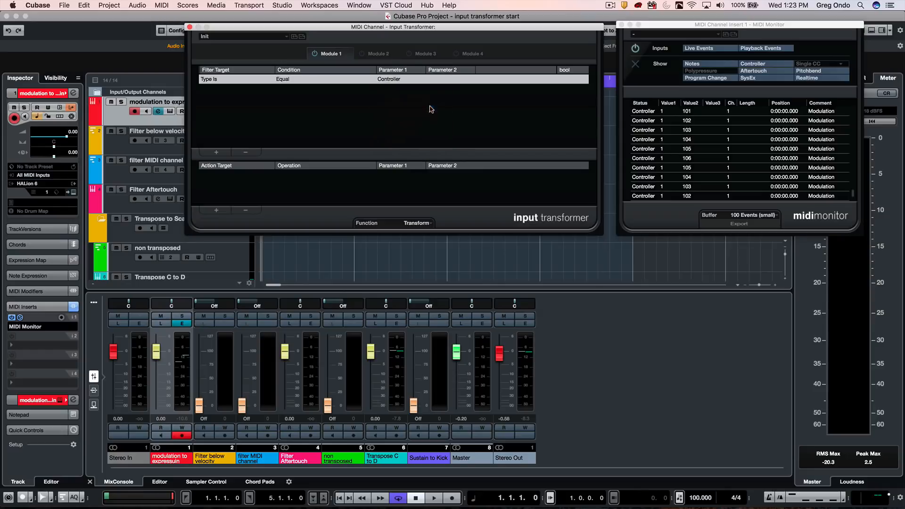
{"action": "left_click", "coordinate": [216, 152]}
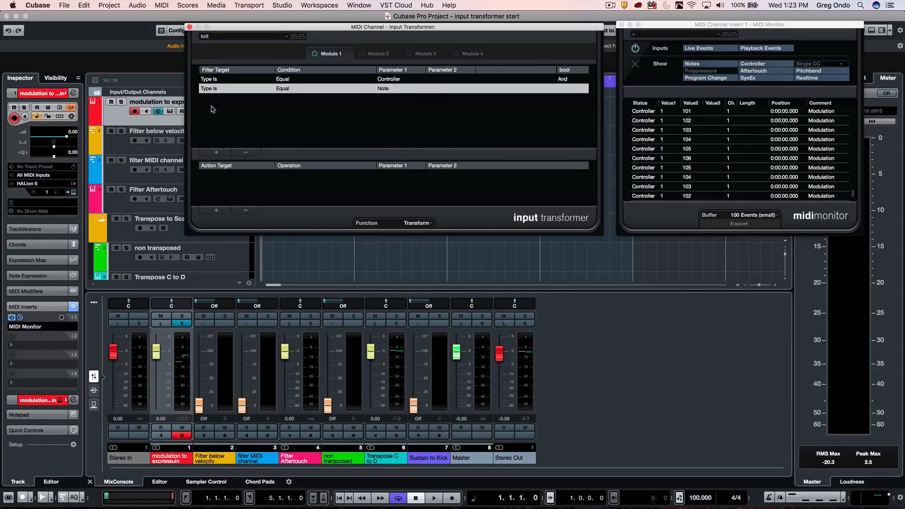
{"action": "left_click", "coordinate": [217, 88]}
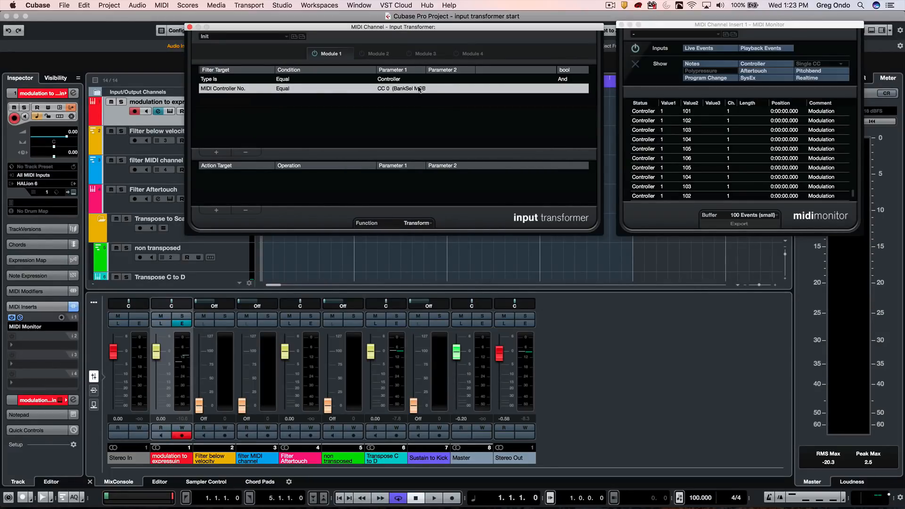
{"action": "left_click", "coordinate": [401, 88]}
{"action": "type", "text": "1"}
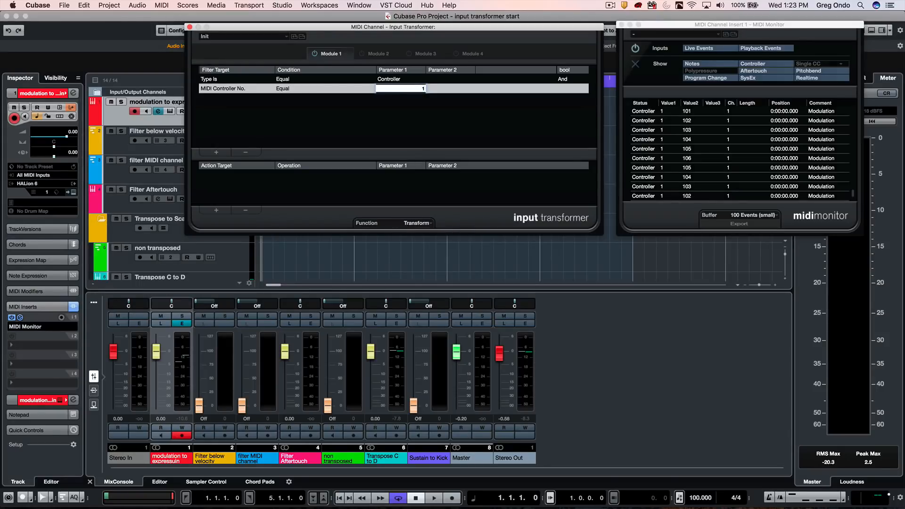
{"action": "left_click", "coordinate": [399, 88]}
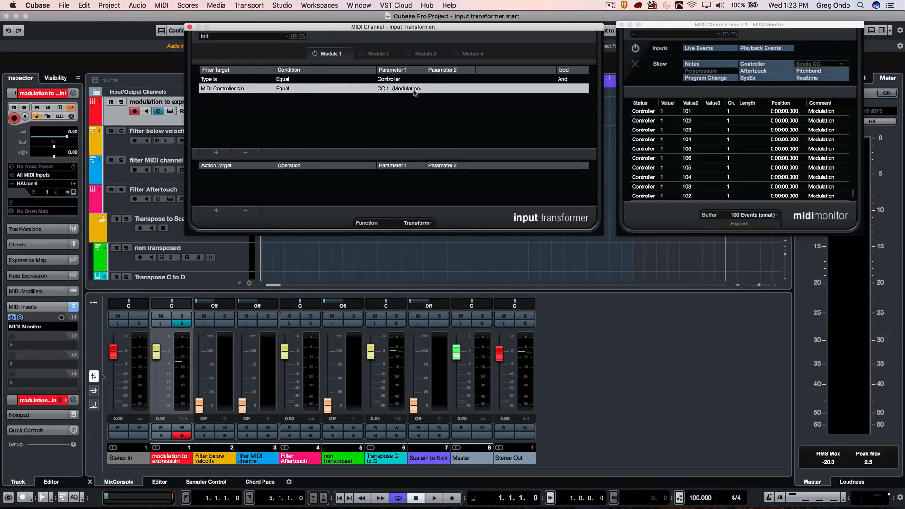
{"action": "mouse_move", "coordinate": [248, 140]}
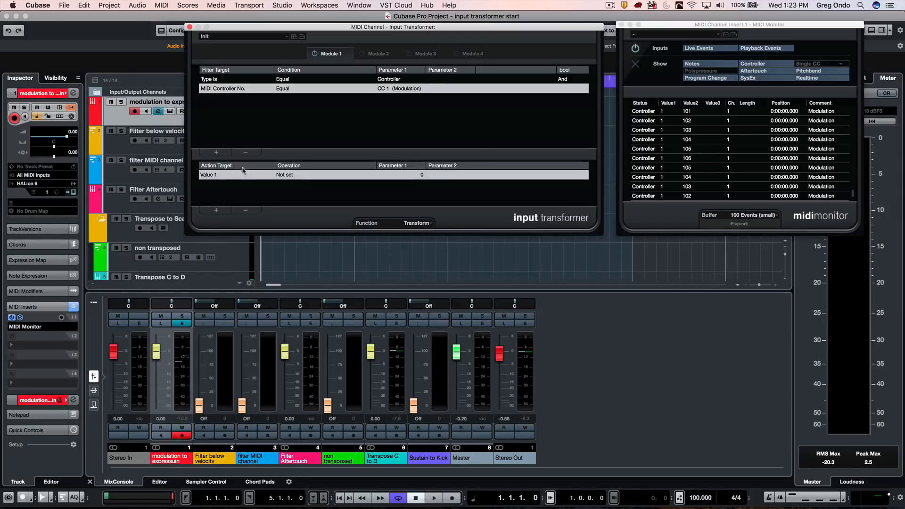
Add an action with Operation Add and Parameter 1 set to 10 on the controller number
{"action": "left_click", "coordinate": [217, 174]}
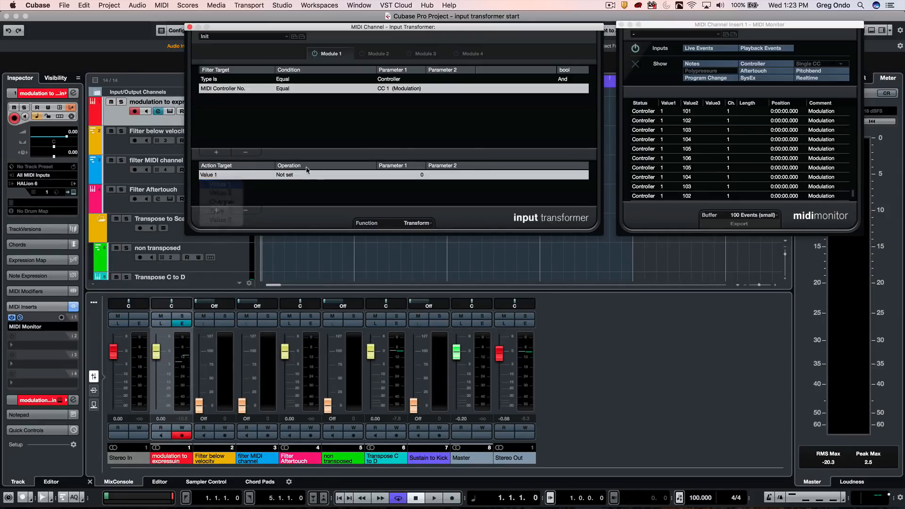
{"action": "left_click", "coordinate": [288, 175]}
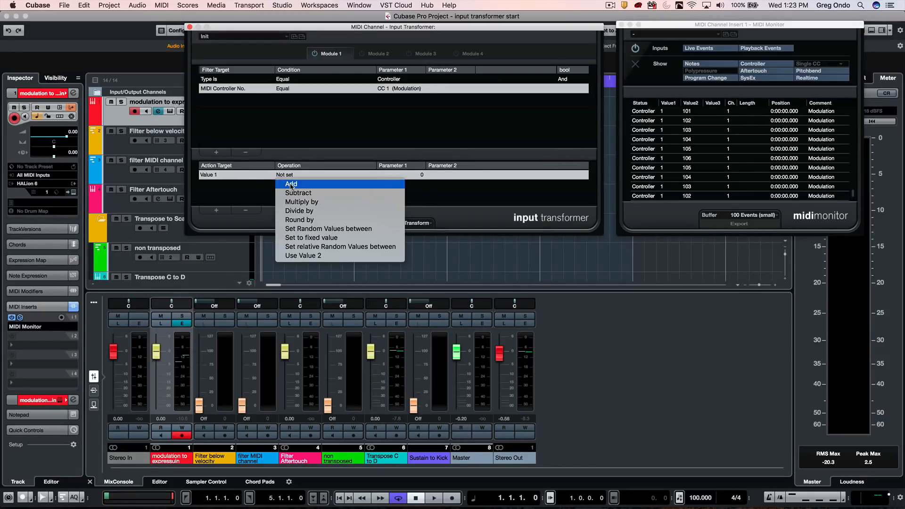
{"action": "left_click", "coordinate": [291, 184]}
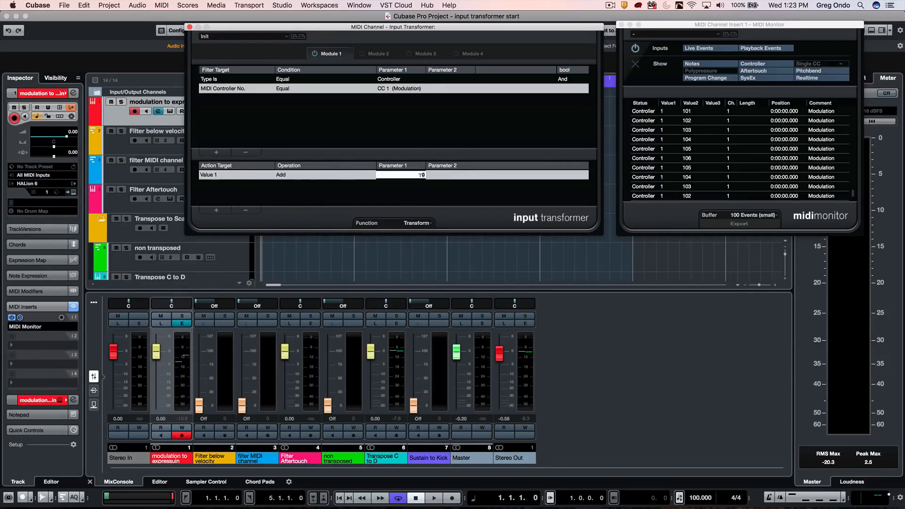
{"action": "type", "text": "1"}
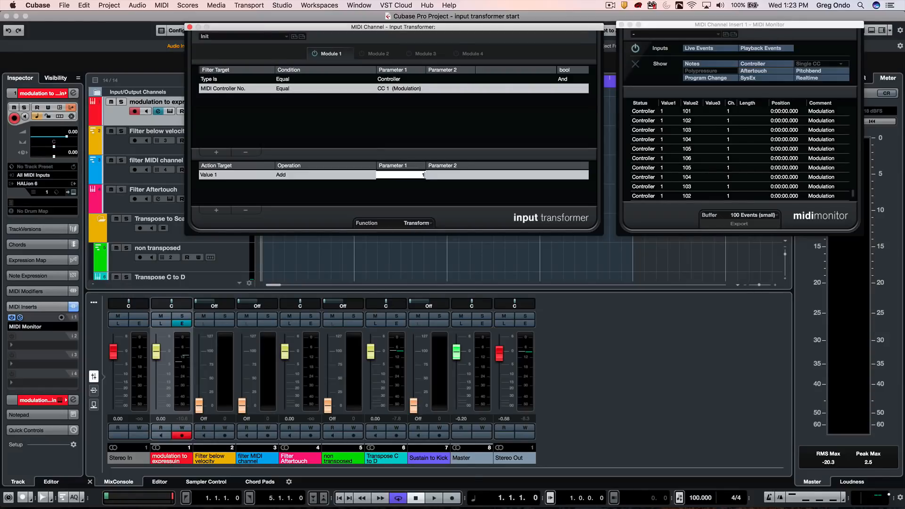
{"action": "type", "text": "10"}
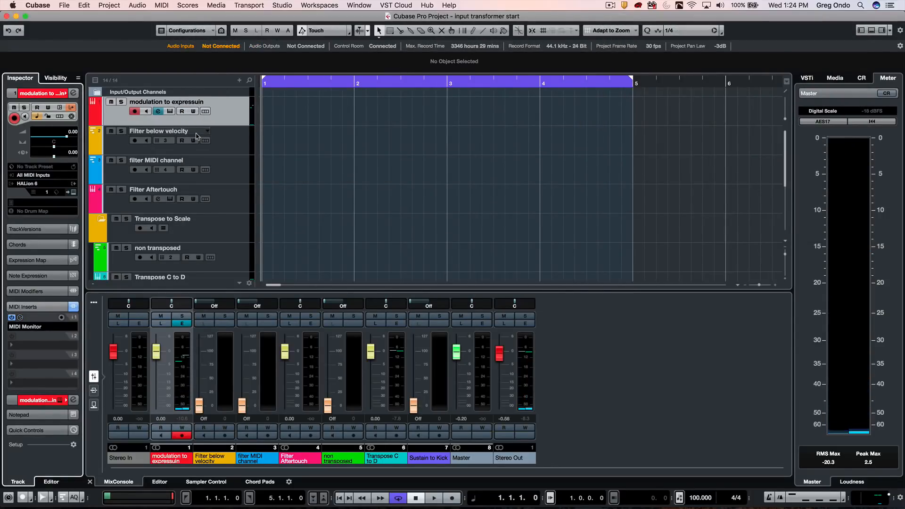
Select the Filter below velocity track and bring up its empty Input Transformer
{"action": "left_click", "coordinate": [158, 131]}
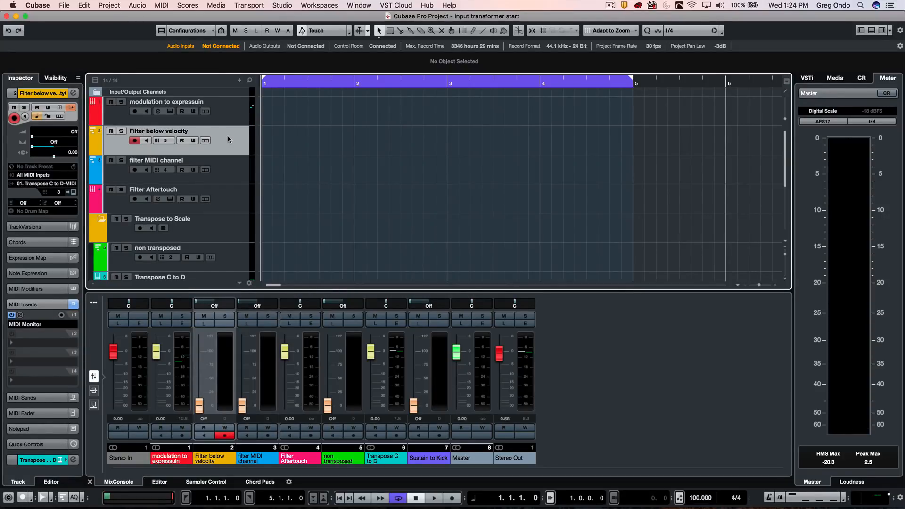
{"action": "mouse_move", "coordinate": [154, 125]}
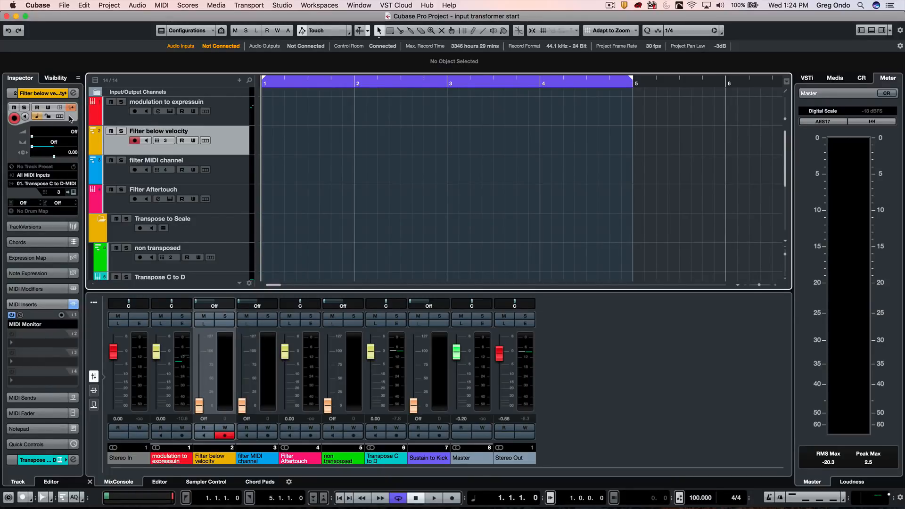
{"action": "mouse_move", "coordinate": [71, 107]}
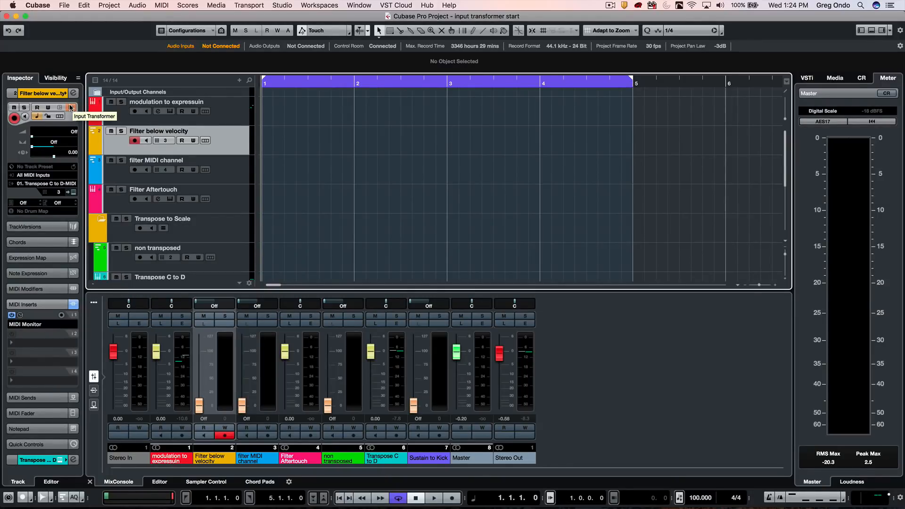
{"action": "mouse_move", "coordinate": [68, 108]}
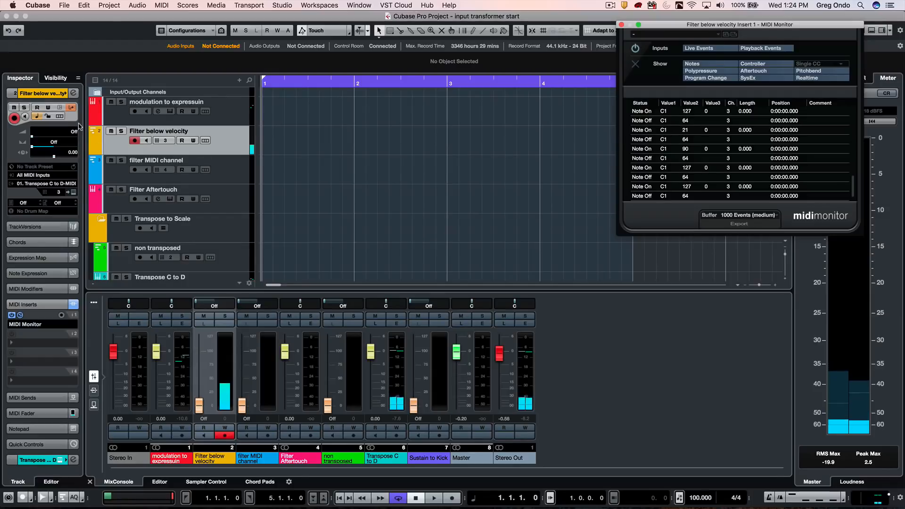
{"action": "left_click", "coordinate": [72, 107]}
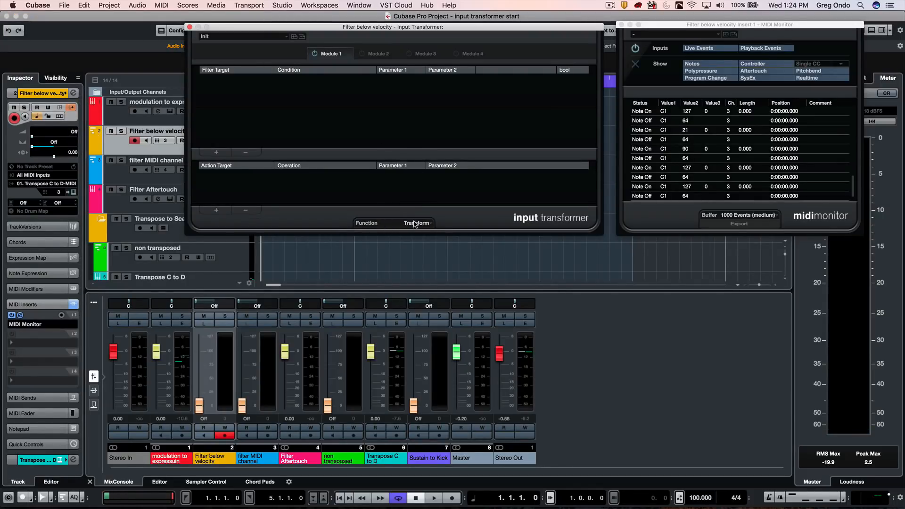
Set Function to Filter with rows Type Is = Note and Velocity Less 60, then close it
{"action": "left_click", "coordinate": [417, 223]}
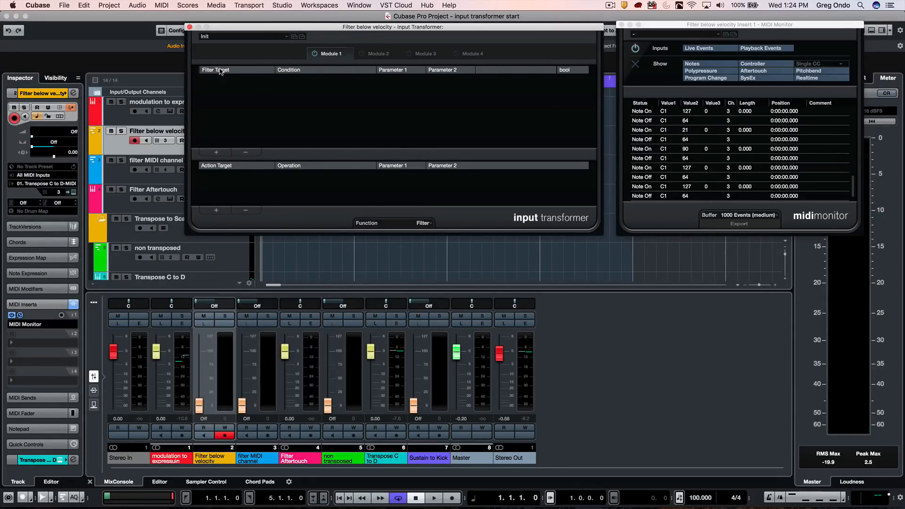
{"action": "left_click", "coordinate": [216, 152]}
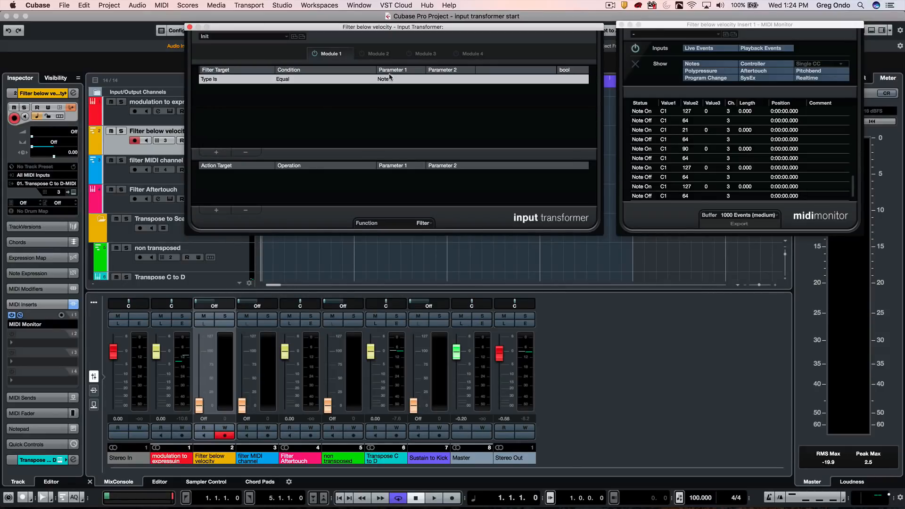
{"action": "left_click", "coordinate": [219, 89]}
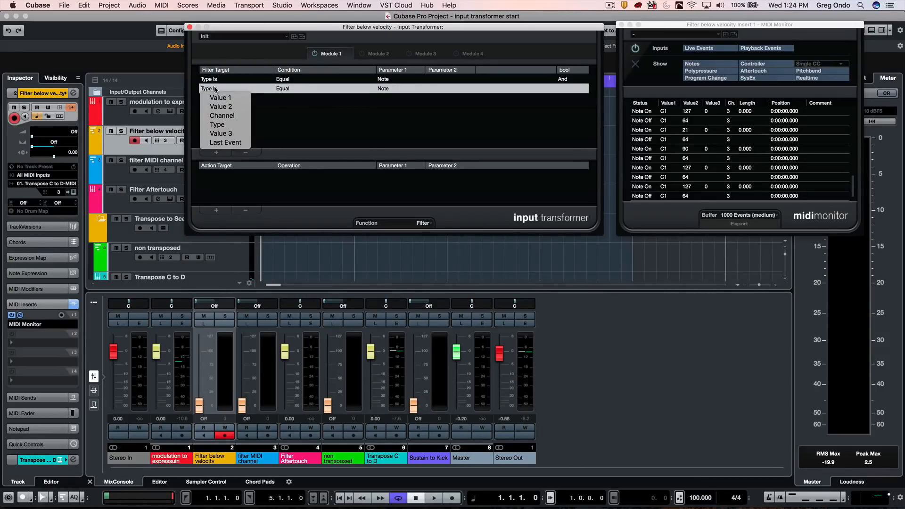
{"action": "mouse_move", "coordinate": [221, 97]}
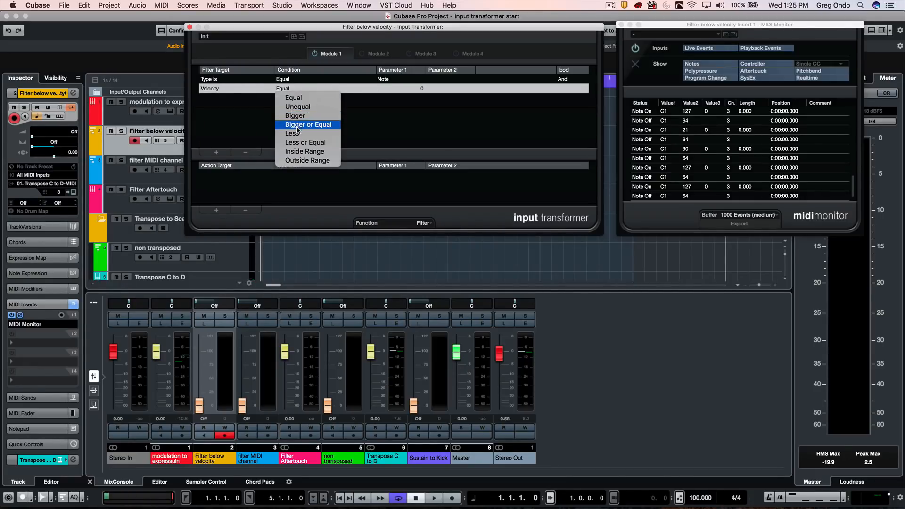
{"action": "left_click", "coordinate": [294, 133]}
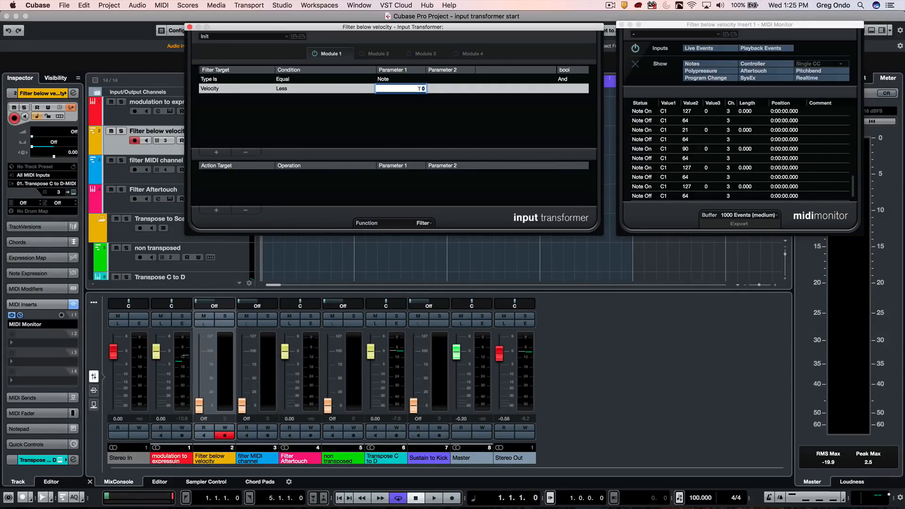
{"action": "type", "text": "60"}
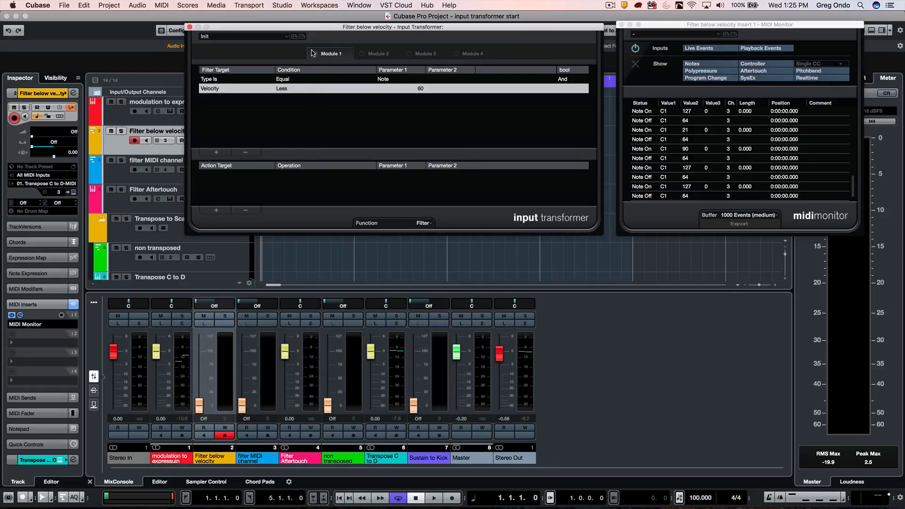
{"action": "mouse_move", "coordinate": [318, 63]}
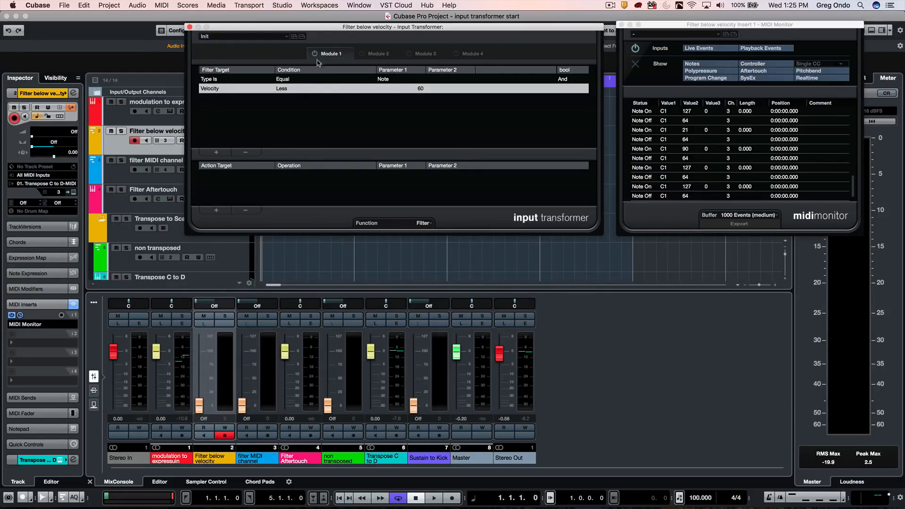
{"action": "mouse_move", "coordinate": [318, 74]}
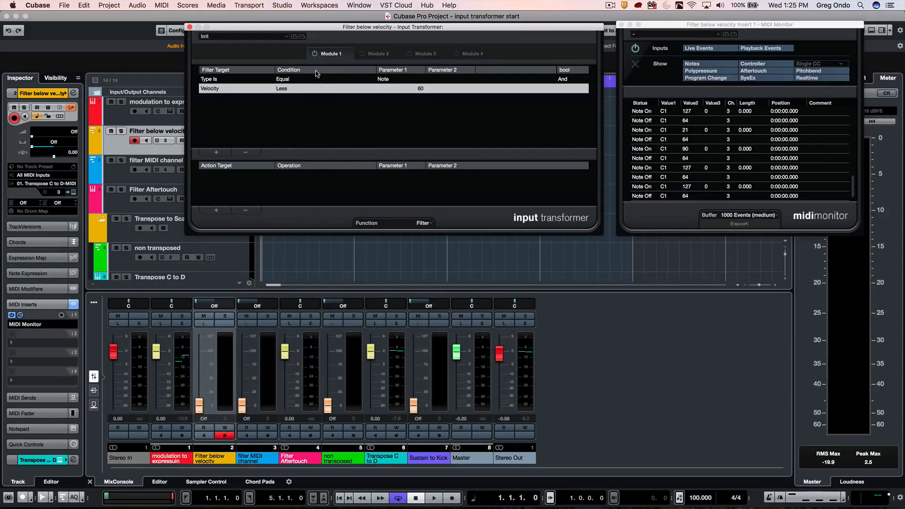
{"action": "mouse_move", "coordinate": [316, 74]}
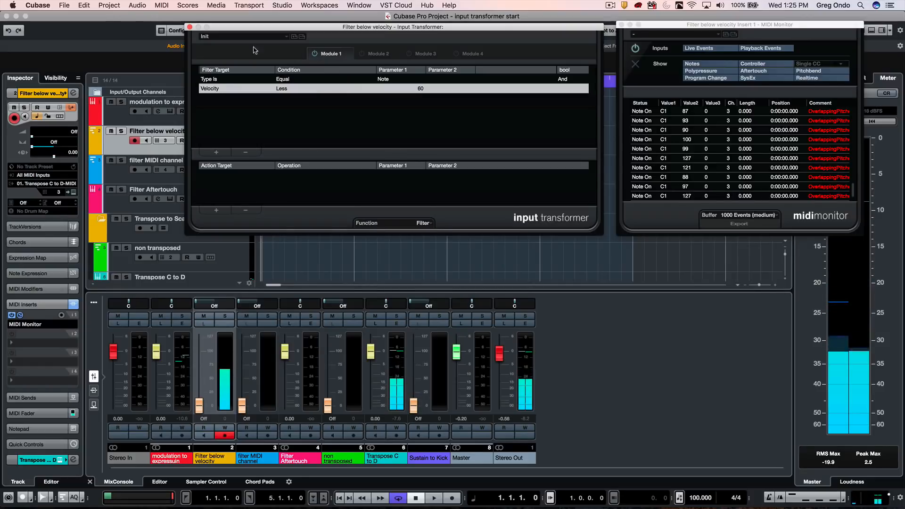
{"action": "left_click", "coordinate": [189, 26]}
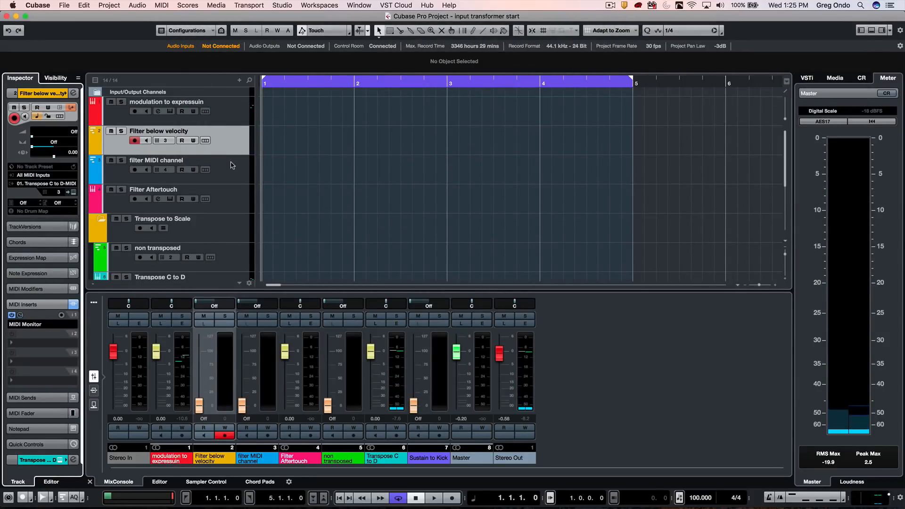
{"action": "left_click", "coordinate": [155, 160]}
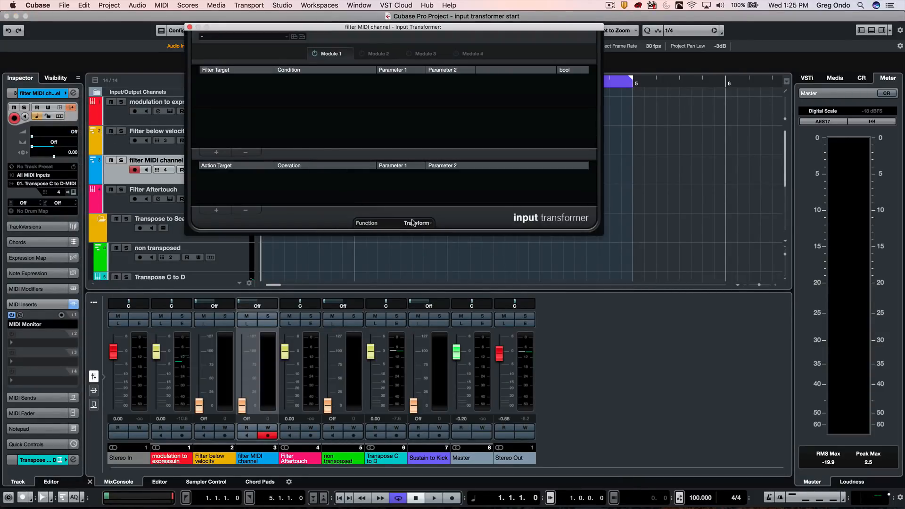
{"action": "mouse_move", "coordinate": [140, 182]}
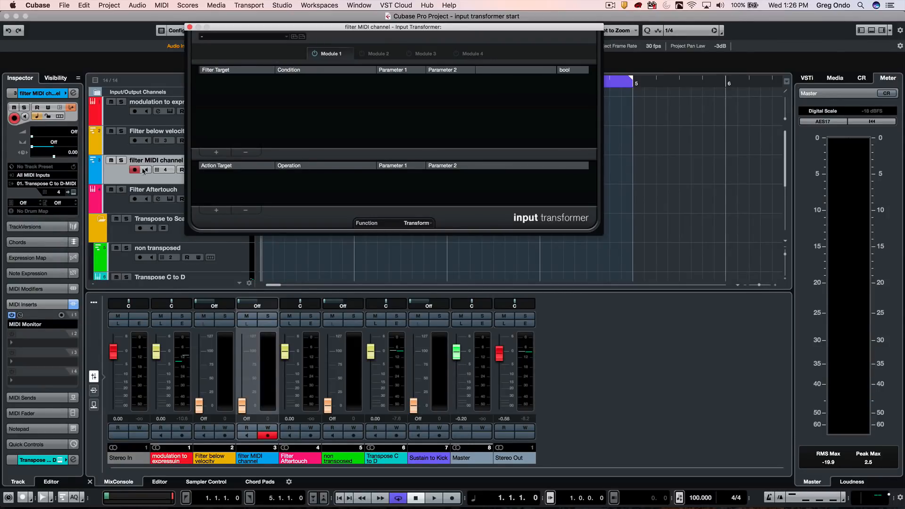
Set Function to Filter with condition Channel Unequal 10
{"action": "left_click", "coordinate": [416, 223]}
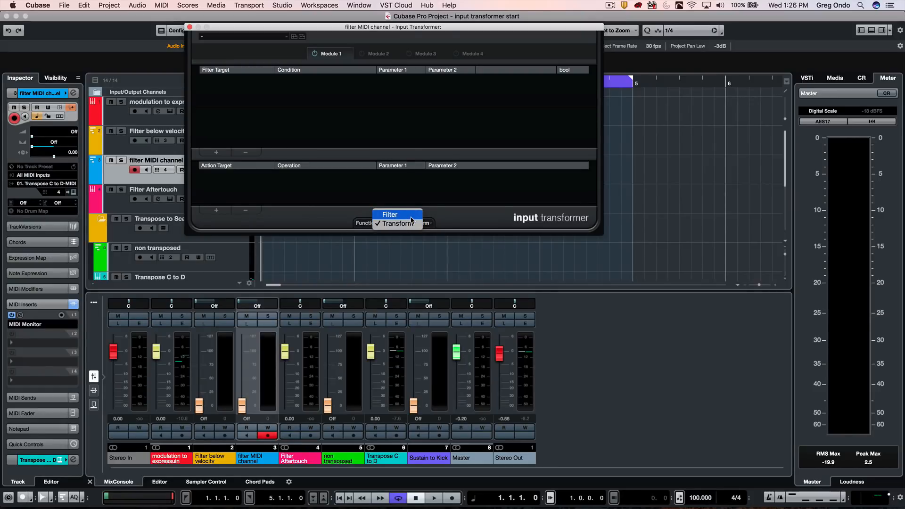
{"action": "left_click", "coordinate": [389, 215]}
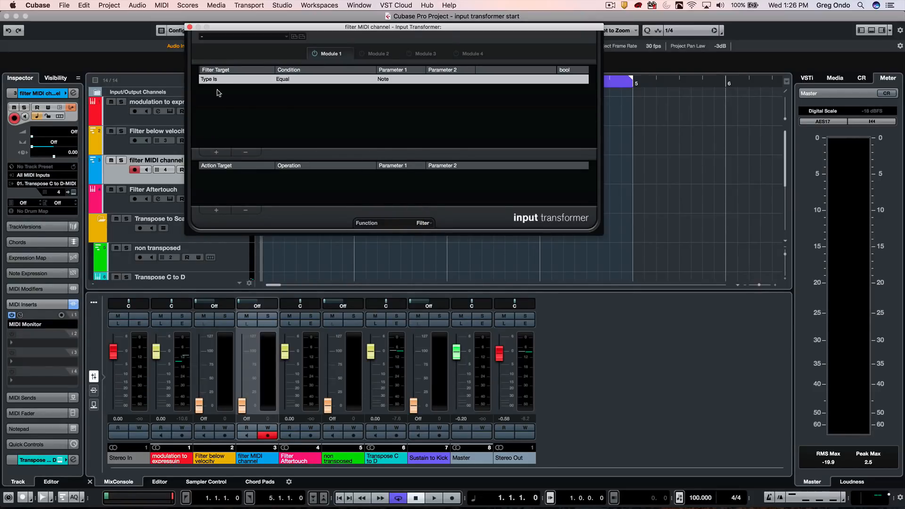
{"action": "left_click", "coordinate": [215, 79]}
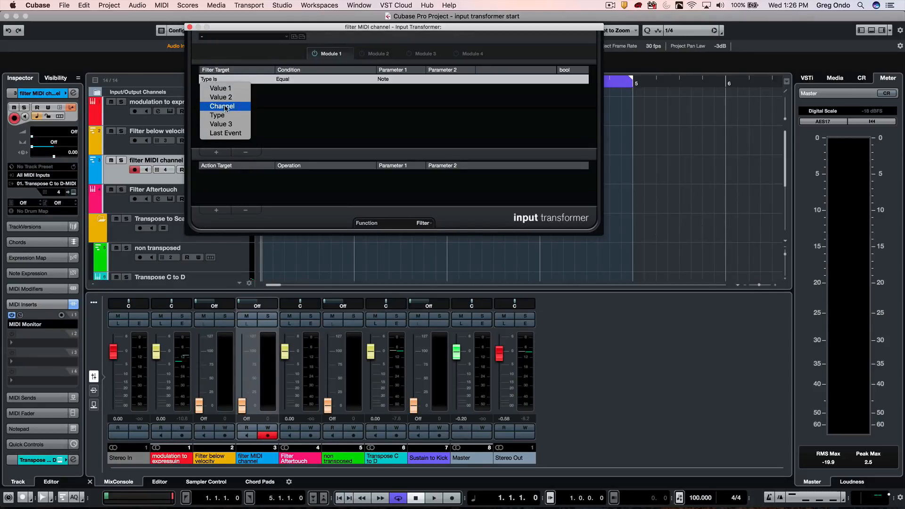
{"action": "left_click", "coordinate": [223, 106]}
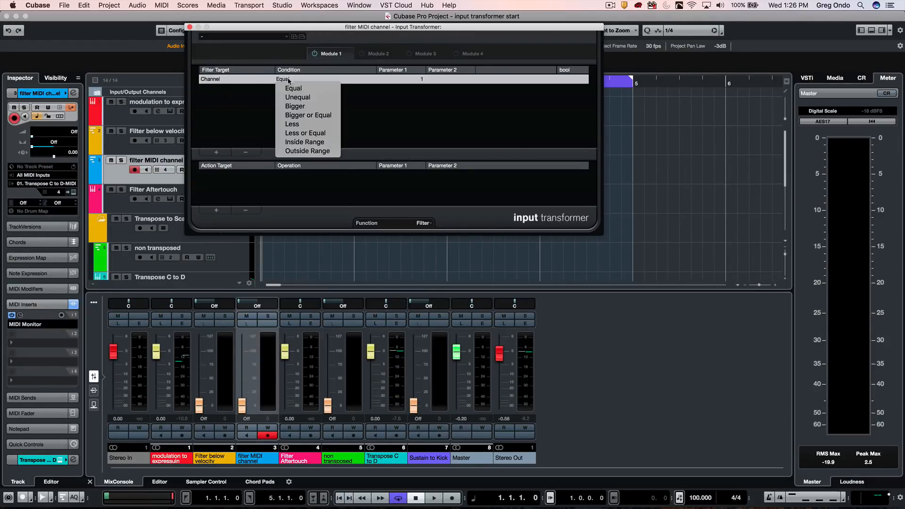
{"action": "left_click", "coordinate": [297, 98]}
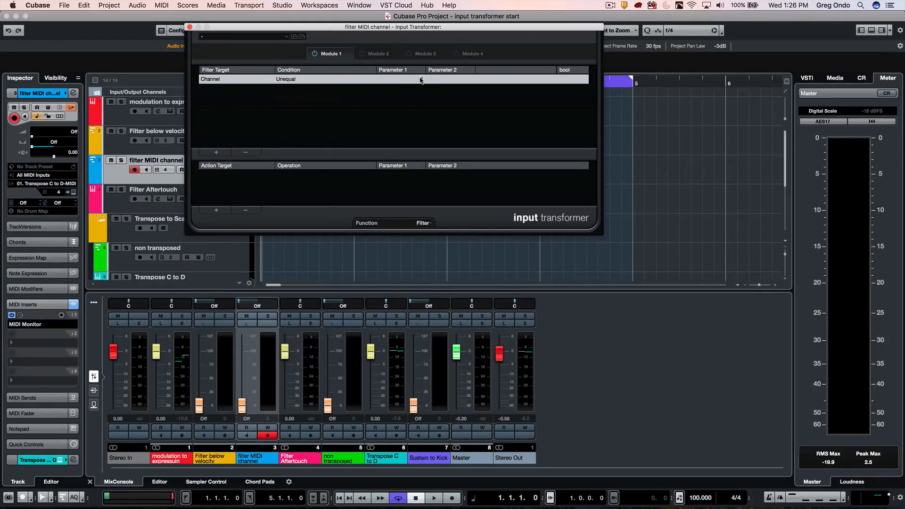
{"action": "left_click", "coordinate": [398, 80]}
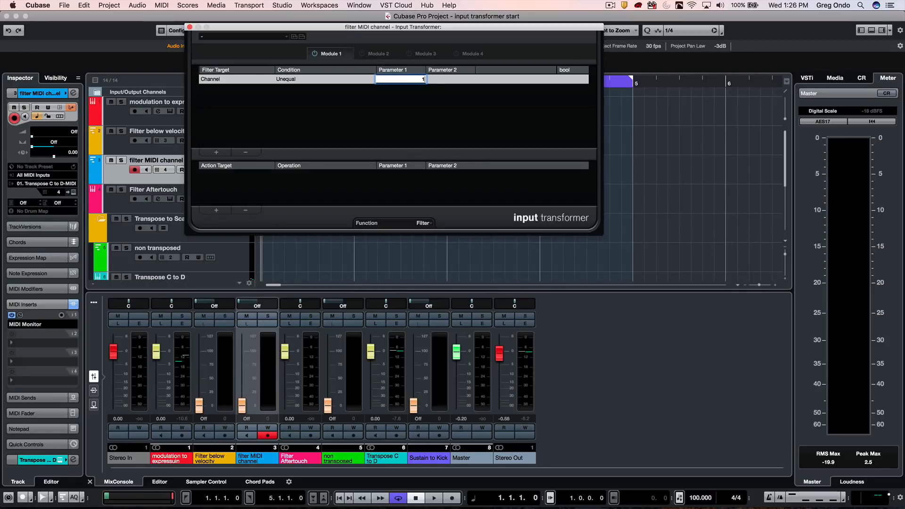
{"action": "type", "text": "10"}
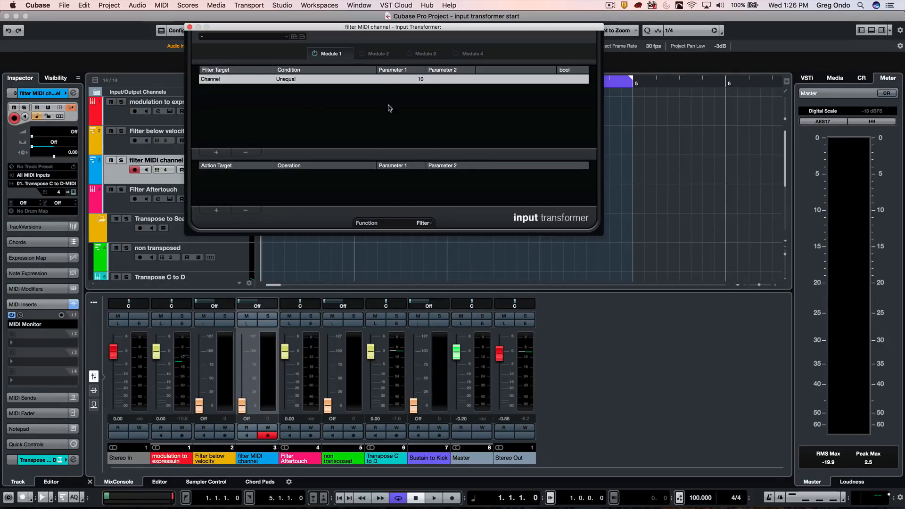
{"action": "mouse_move", "coordinate": [404, 147]}
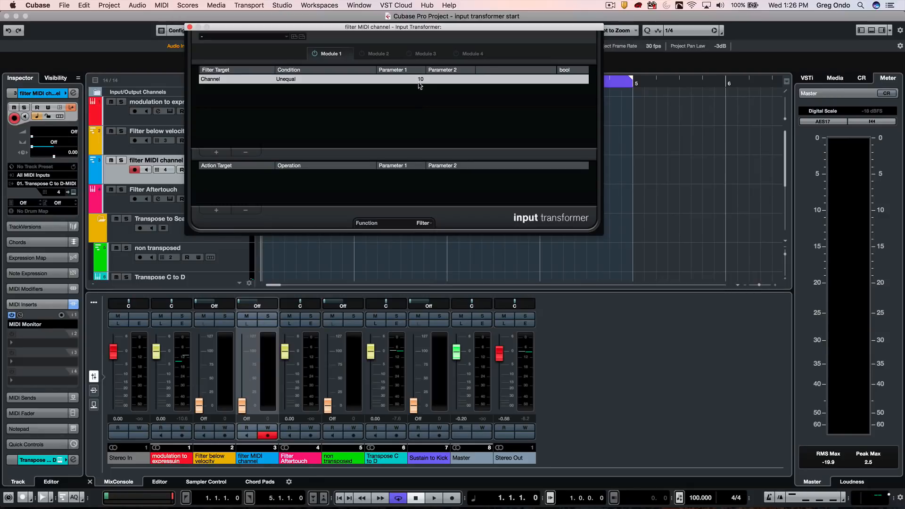
{"action": "mouse_move", "coordinate": [321, 98]}
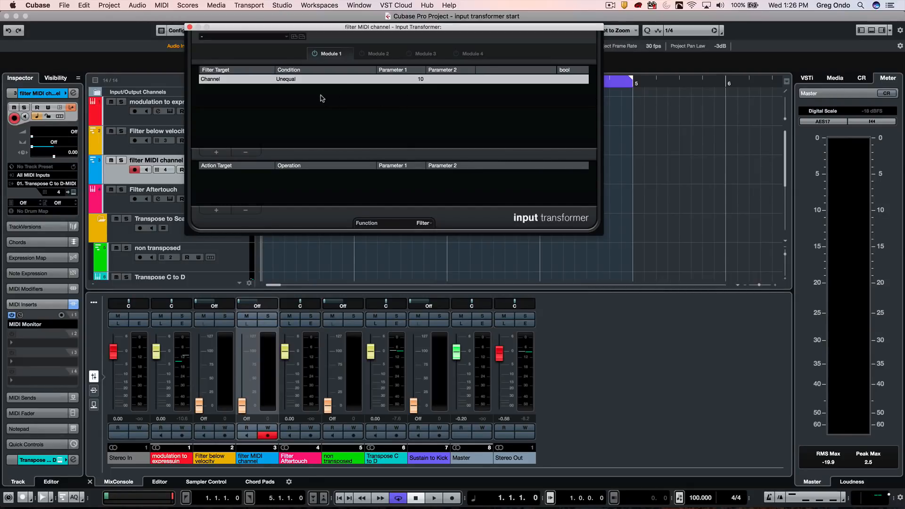
{"action": "mouse_move", "coordinate": [413, 119]}
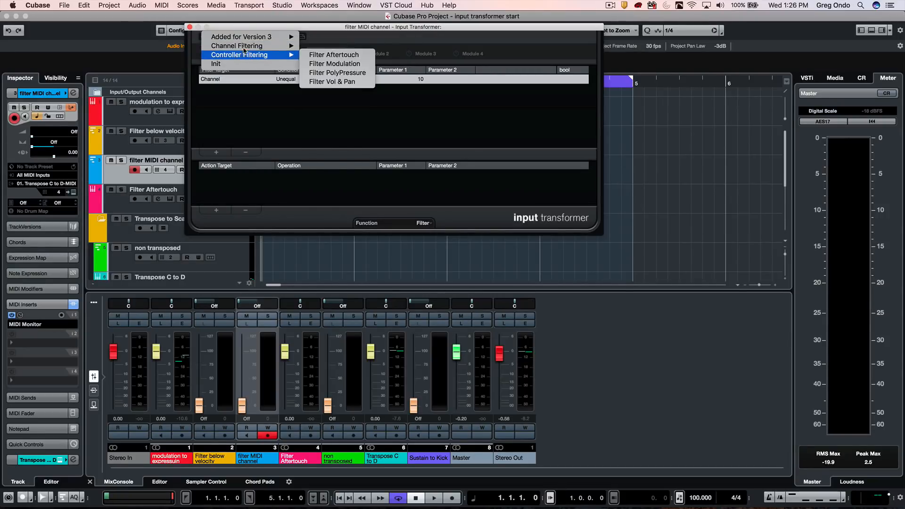
{"action": "mouse_move", "coordinate": [237, 45]}
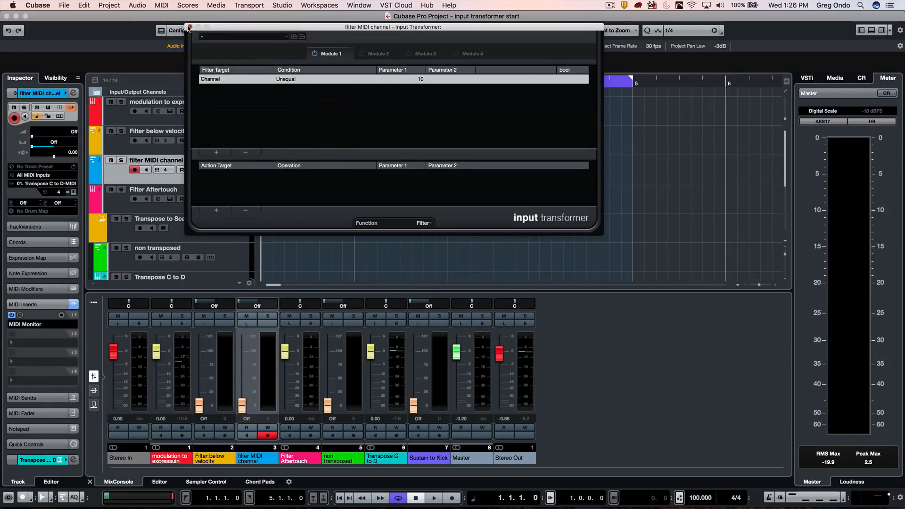
Close the channel filter transformer window
{"action": "left_click", "coordinate": [190, 26]}
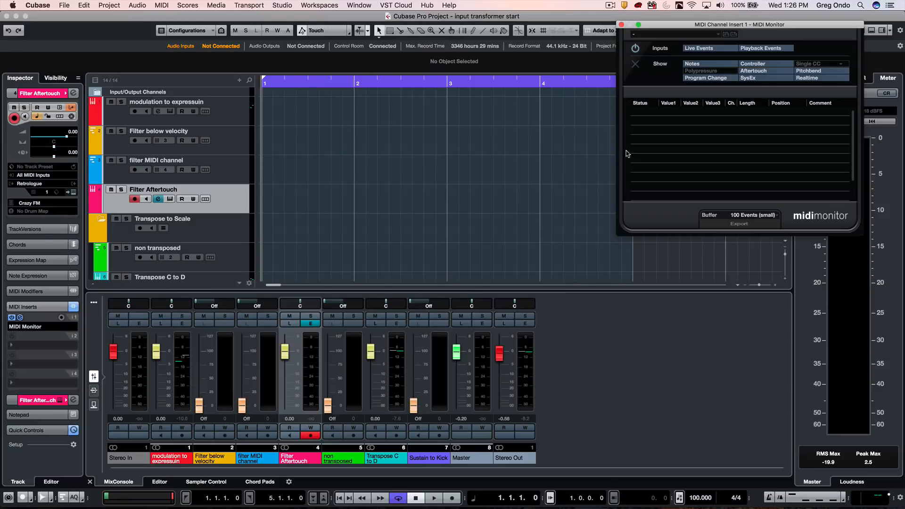
{"action": "mouse_move", "coordinate": [682, 159]}
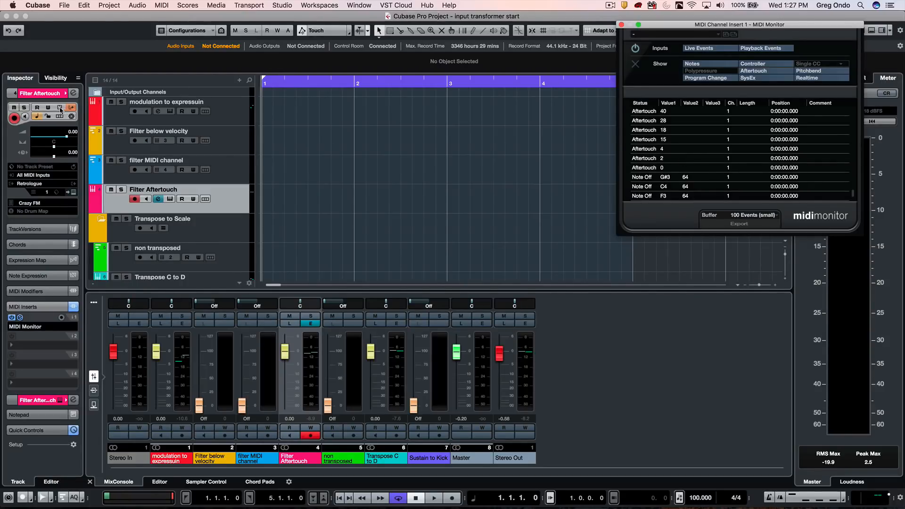
Set the Filter Aftertouch transformer to Filter mode with a Type Is Equal Aftertouch condition
{"action": "left_click", "coordinate": [71, 108]}
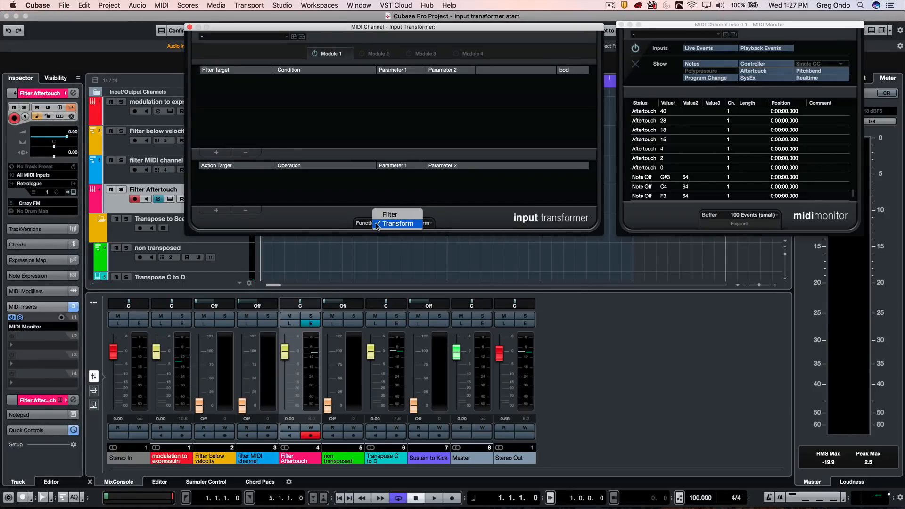
{"action": "left_click", "coordinate": [390, 214]}
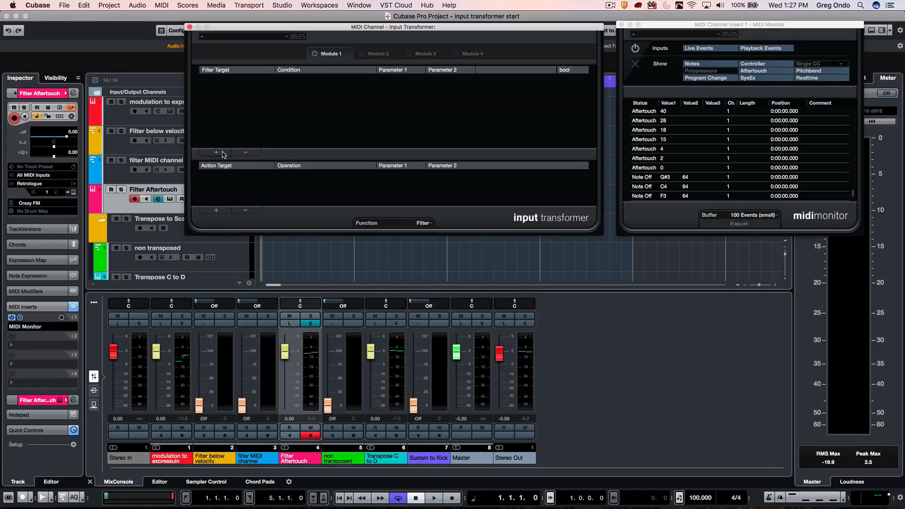
{"action": "left_click", "coordinate": [216, 152]}
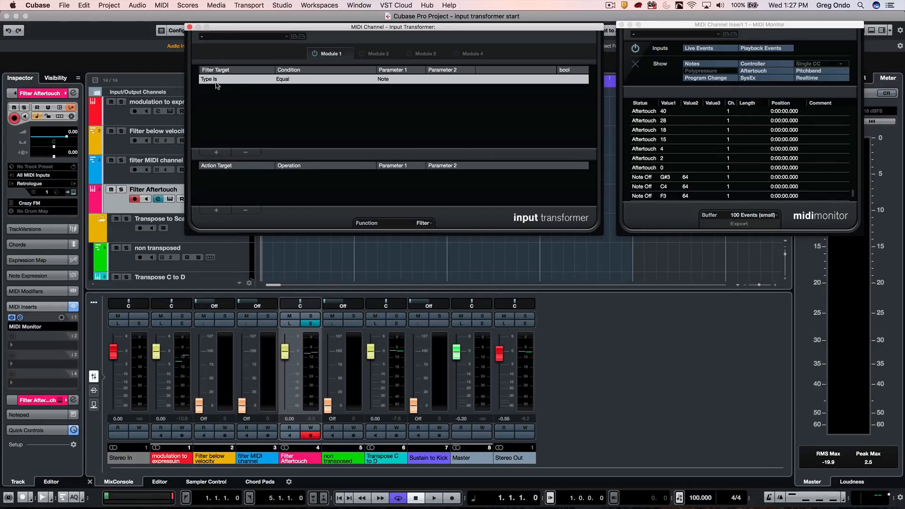
{"action": "left_click", "coordinate": [392, 79]}
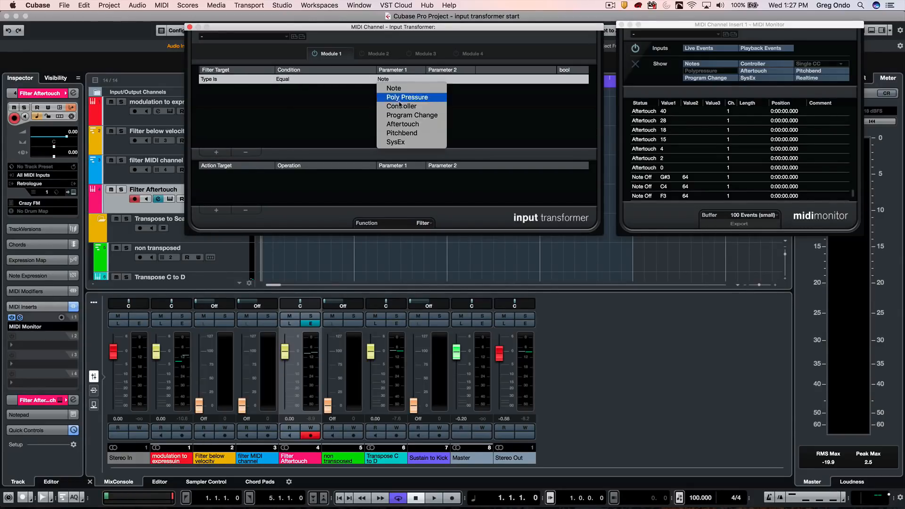
{"action": "left_click", "coordinate": [402, 123]}
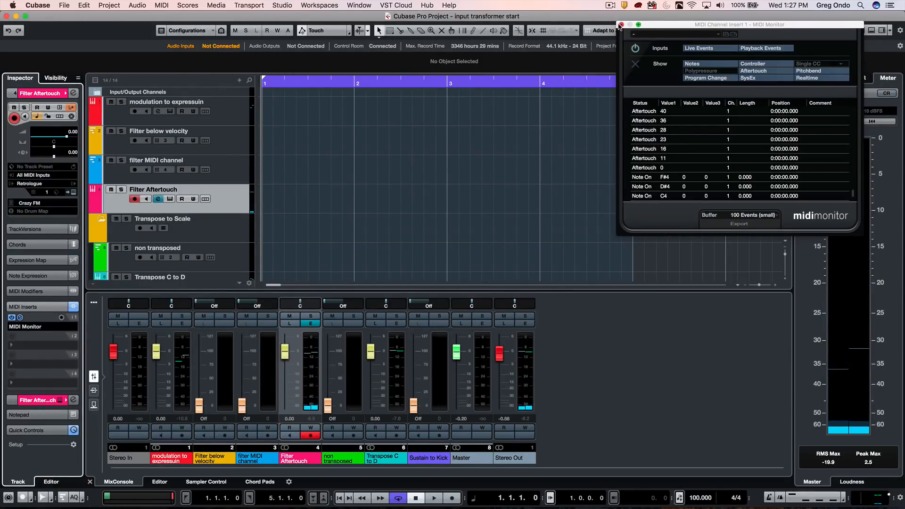
Close the MIDI Monitor and bring up the Transpose C to D track's Input Transformer
{"action": "left_click", "coordinate": [622, 24]}
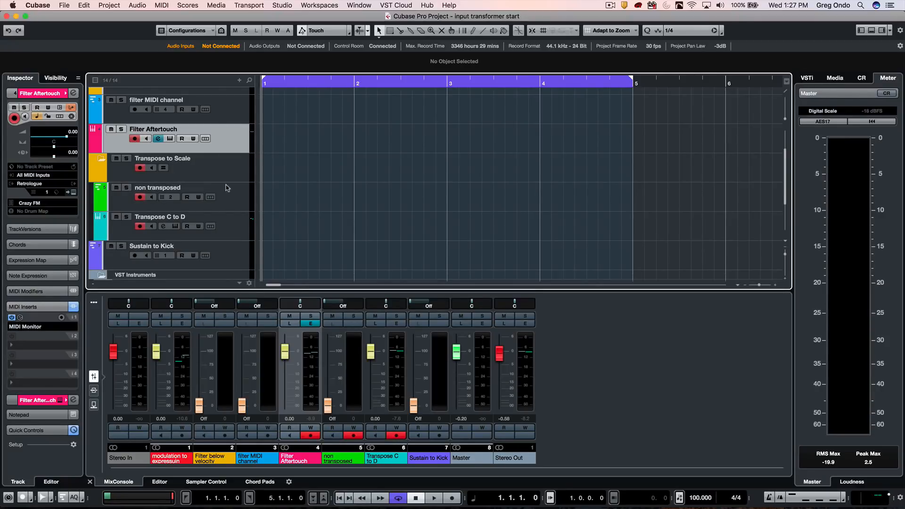
{"action": "mouse_move", "coordinate": [232, 172]}
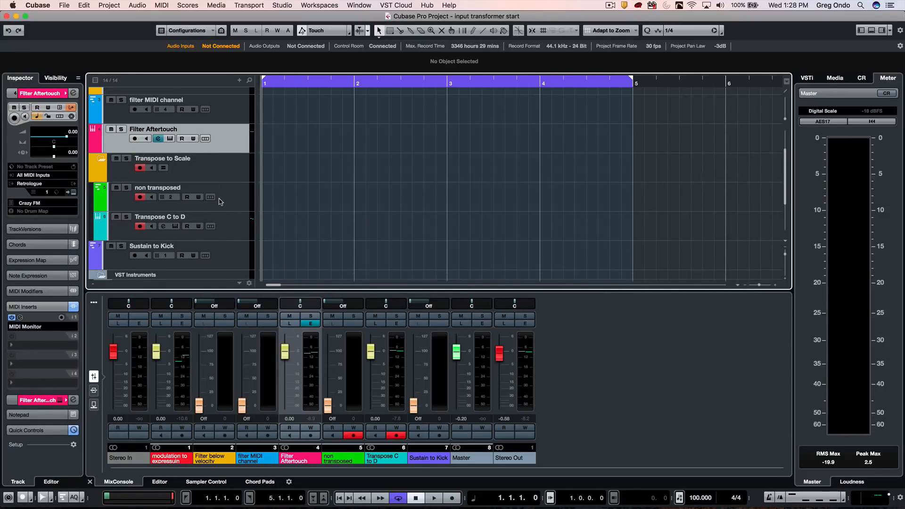
{"action": "mouse_move", "coordinate": [243, 221]}
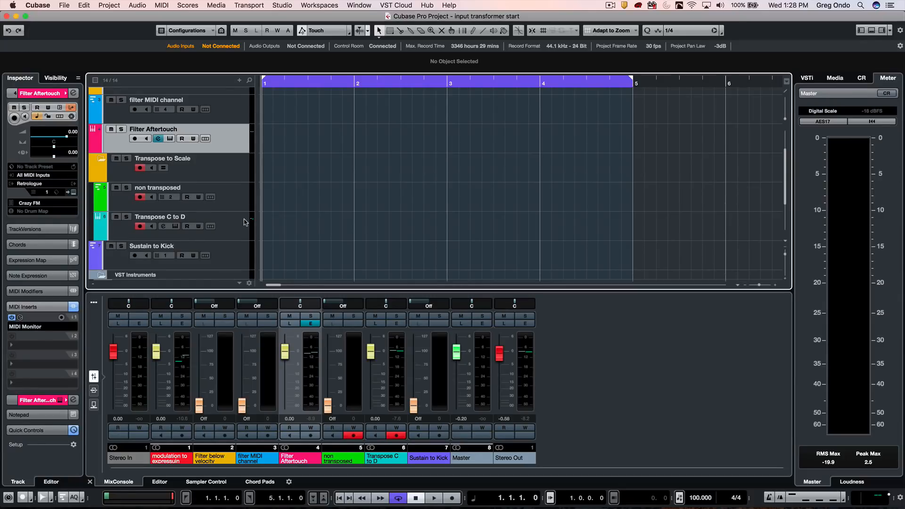
{"action": "mouse_move", "coordinate": [230, 202]}
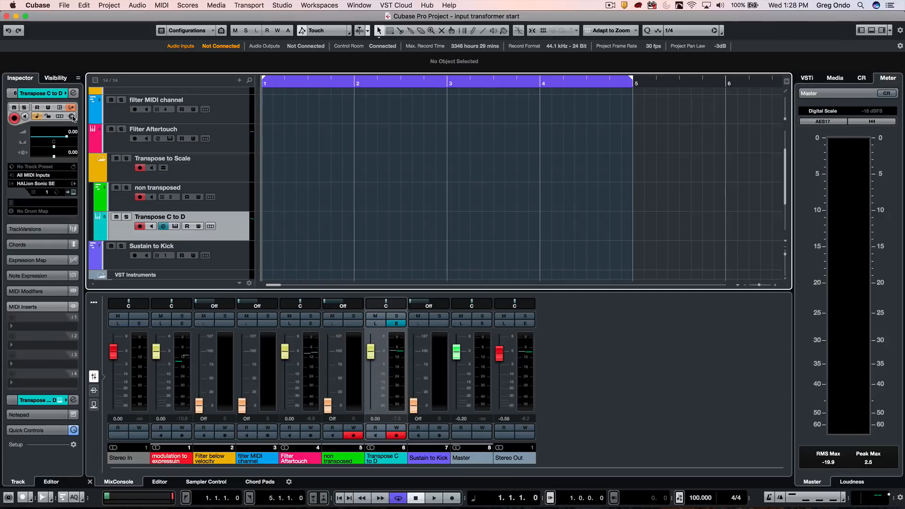
{"action": "left_click", "coordinate": [72, 107]}
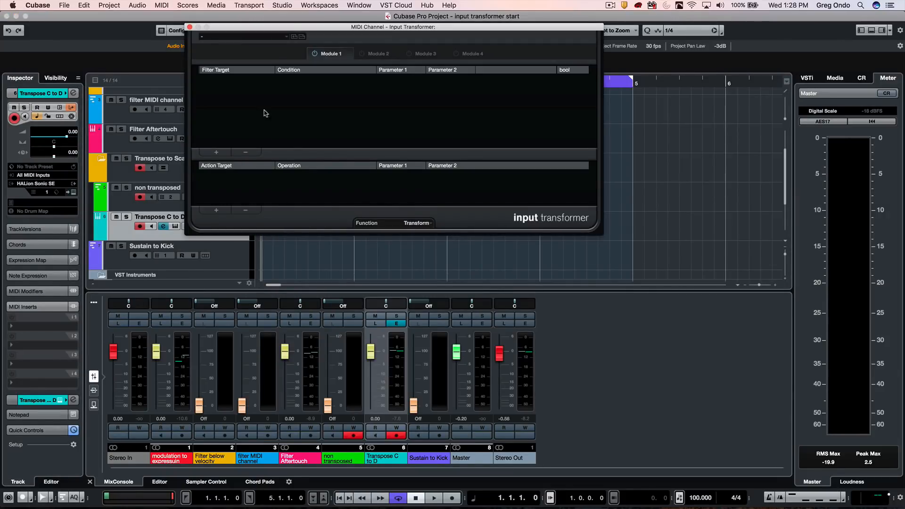
Add condition Type Is = Note and action Value 1 Transpose to Scale, root D Major
{"action": "left_click", "coordinate": [217, 152]}
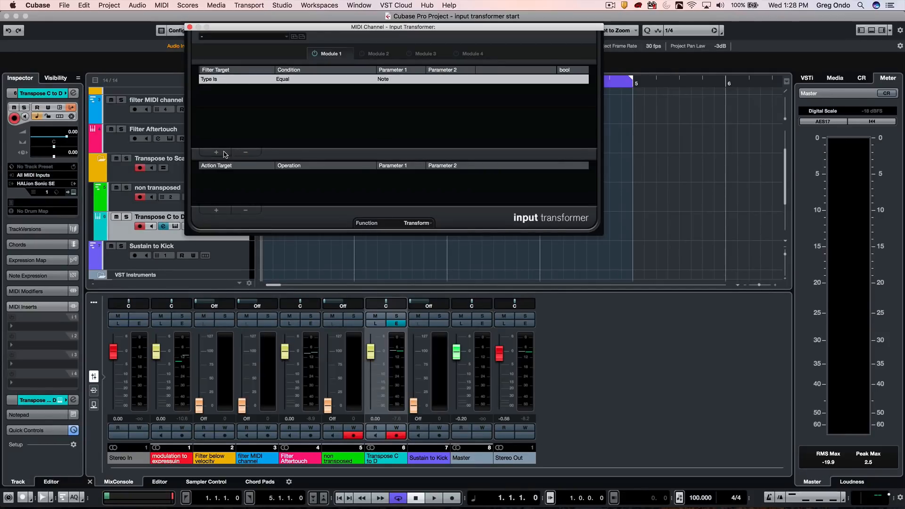
{"action": "left_click", "coordinate": [216, 165]}
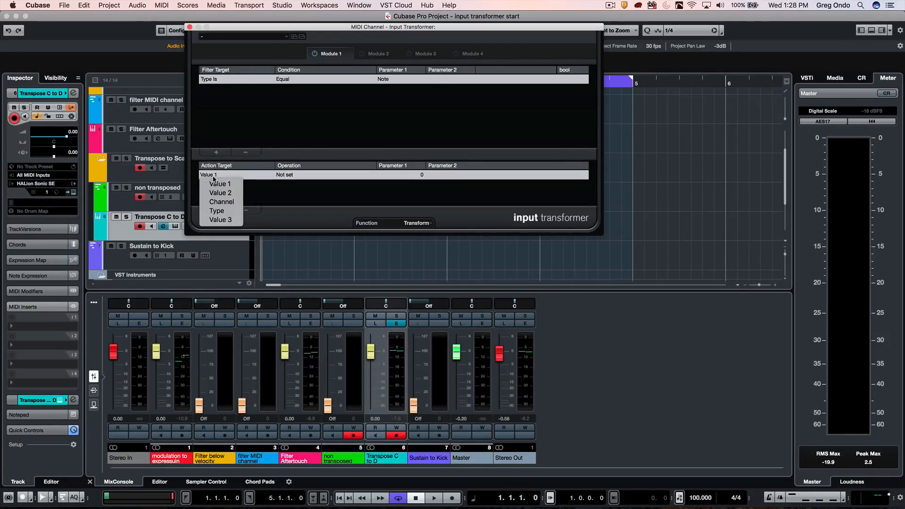
{"action": "mouse_move", "coordinate": [220, 183]}
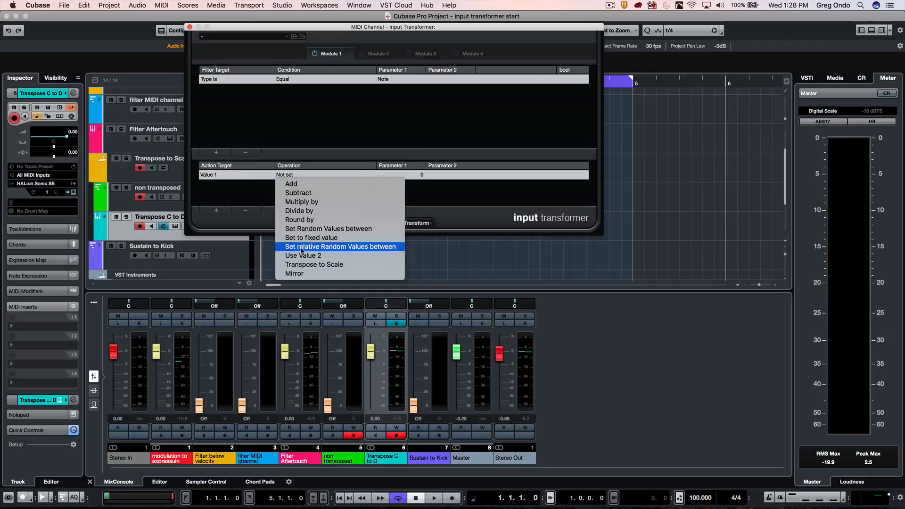
{"action": "left_click", "coordinate": [314, 264]}
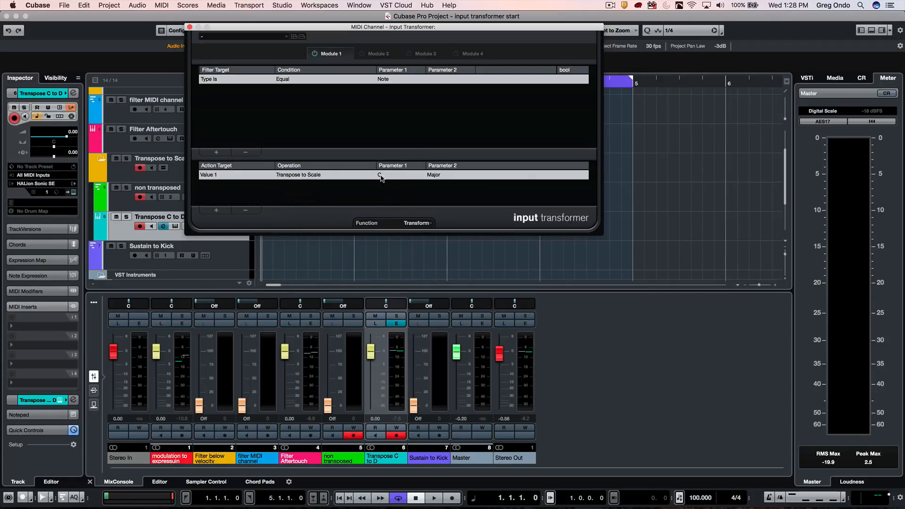
{"action": "left_click", "coordinate": [400, 174]}
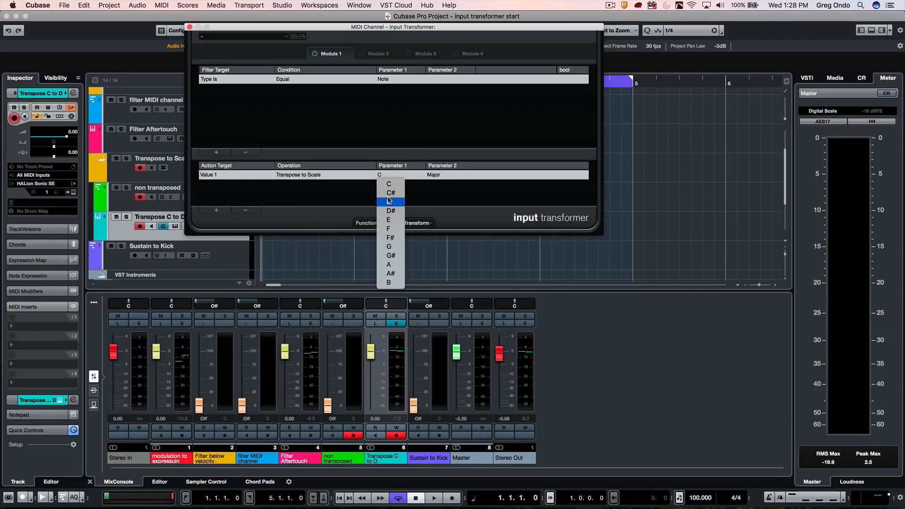
{"action": "left_click", "coordinate": [391, 210]}
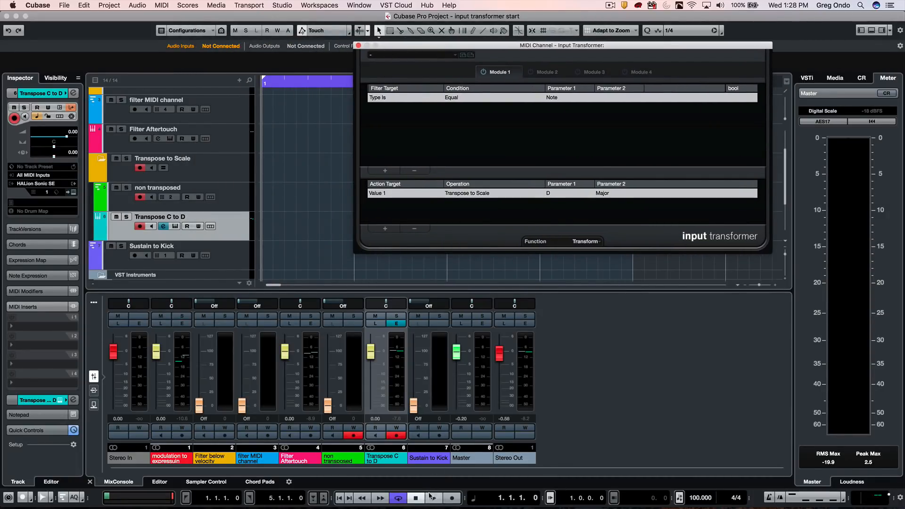
Make a short test recording through the D Major transposer, then close its Input Transformer window
{"action": "left_click", "coordinate": [434, 498]}
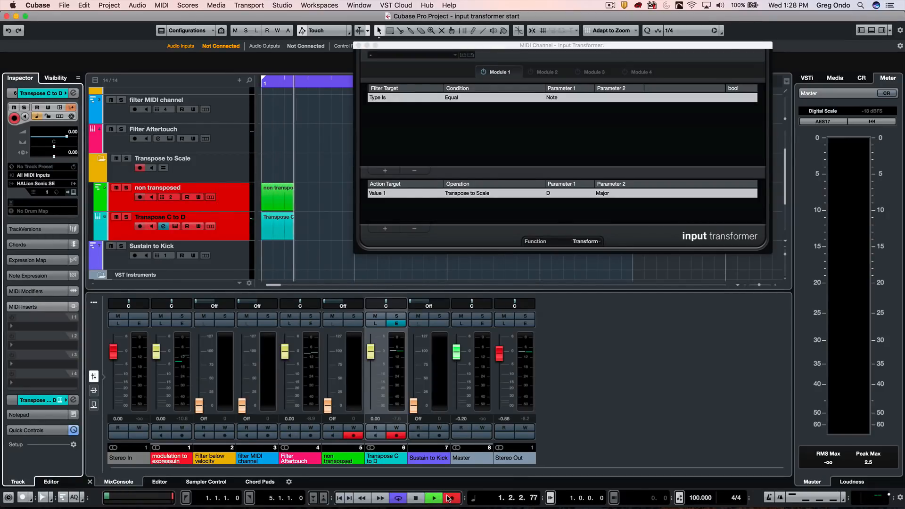
{"action": "left_click", "coordinate": [433, 497]}
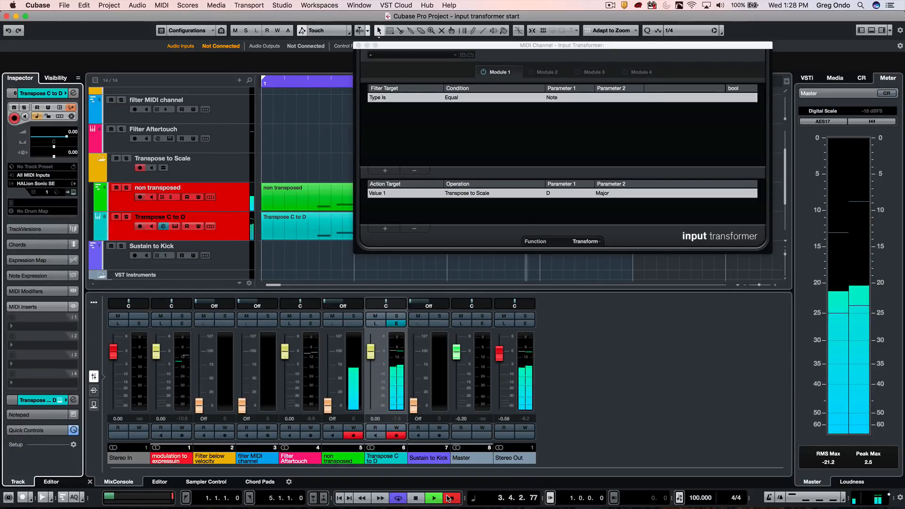
{"action": "left_click", "coordinate": [434, 498]}
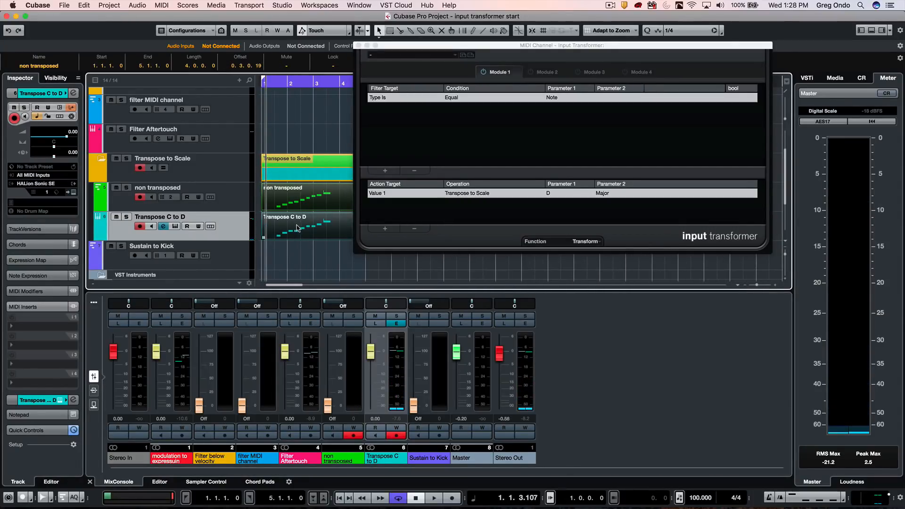
{"action": "mouse_move", "coordinate": [312, 227]}
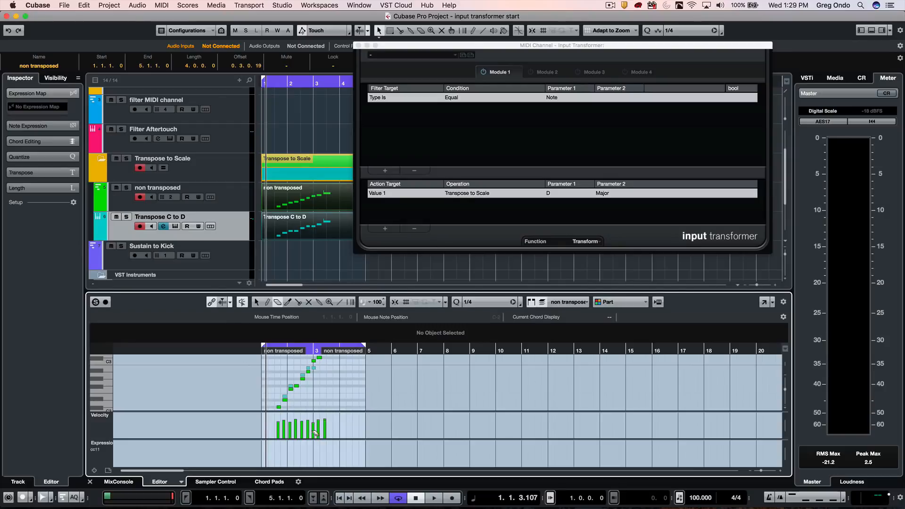
{"action": "mouse_move", "coordinate": [323, 312]}
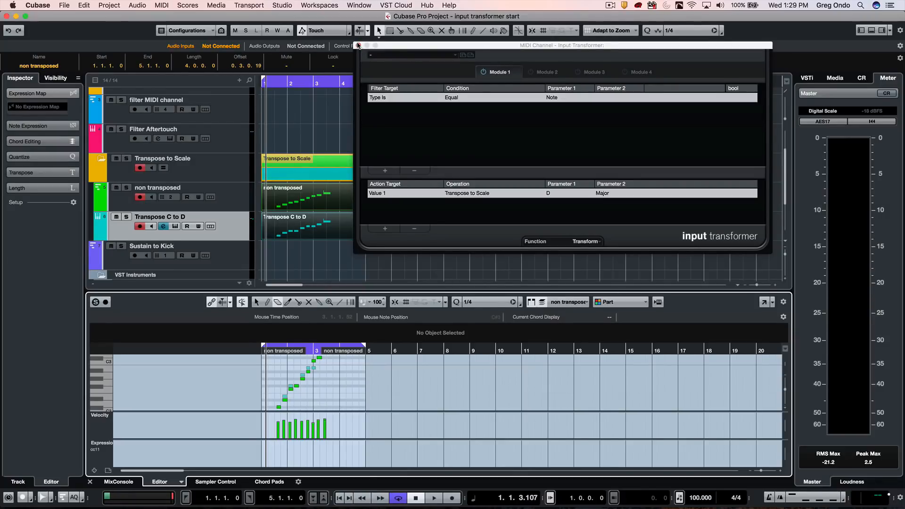
{"action": "left_click", "coordinate": [358, 46]}
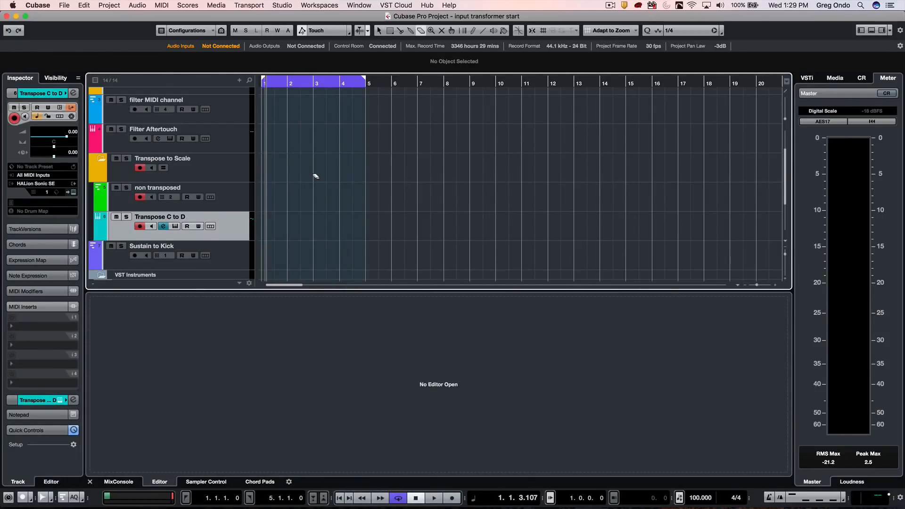
{"action": "mouse_move", "coordinate": [239, 210]}
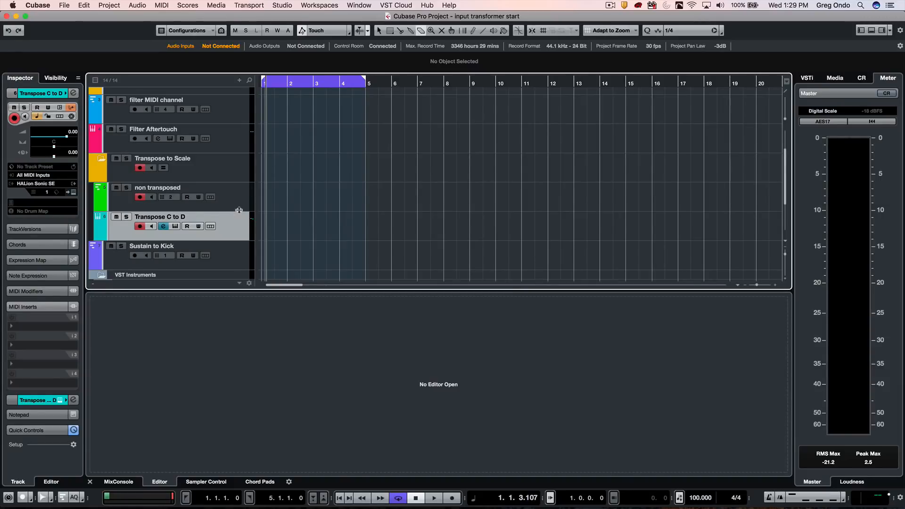
{"action": "mouse_move", "coordinate": [239, 209]}
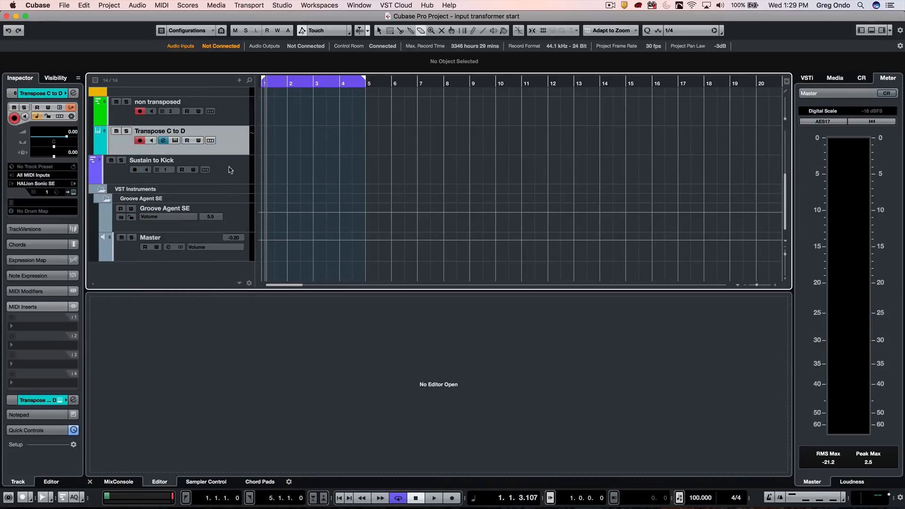
Select the Sustain to Kick track, audition Groove Agent SE's C1 Kick pad, and bring up the track's Input Transformer
{"action": "left_click", "coordinate": [151, 160]}
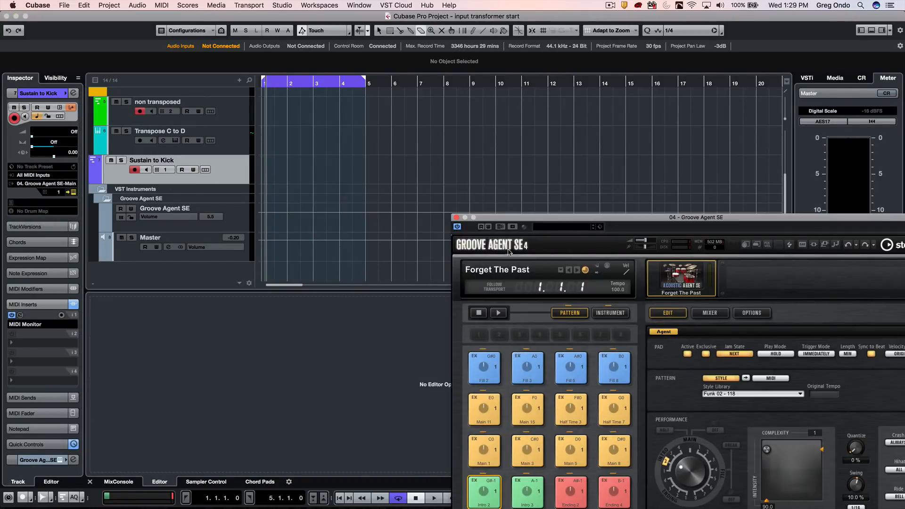
{"action": "left_click", "coordinate": [610, 313]}
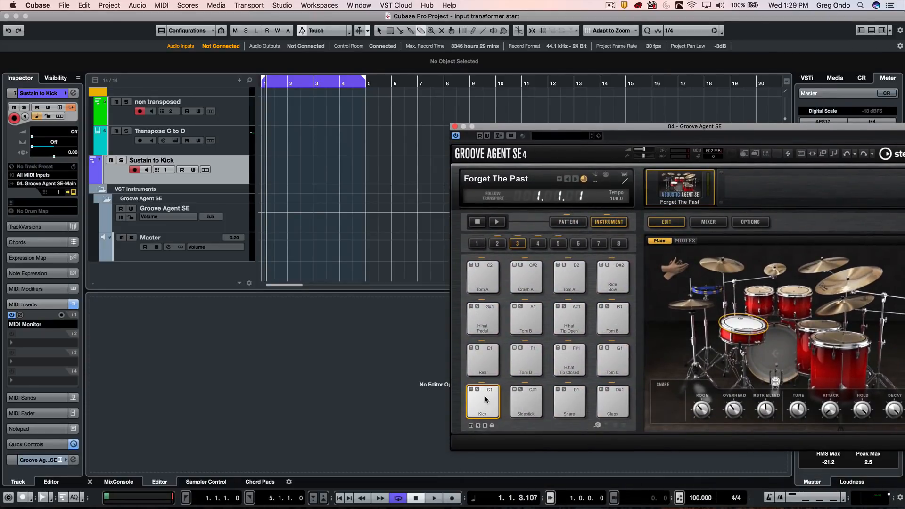
{"action": "left_click", "coordinate": [483, 402]}
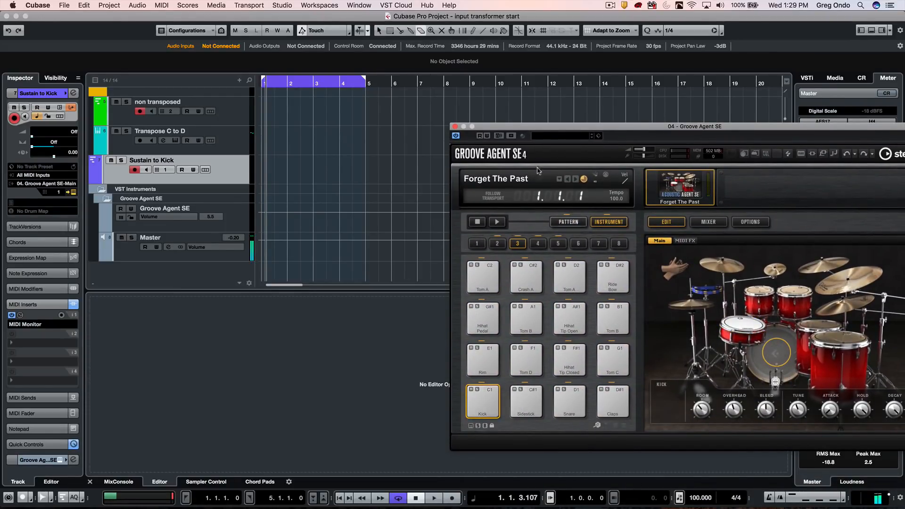
{"action": "left_click", "coordinate": [456, 126]}
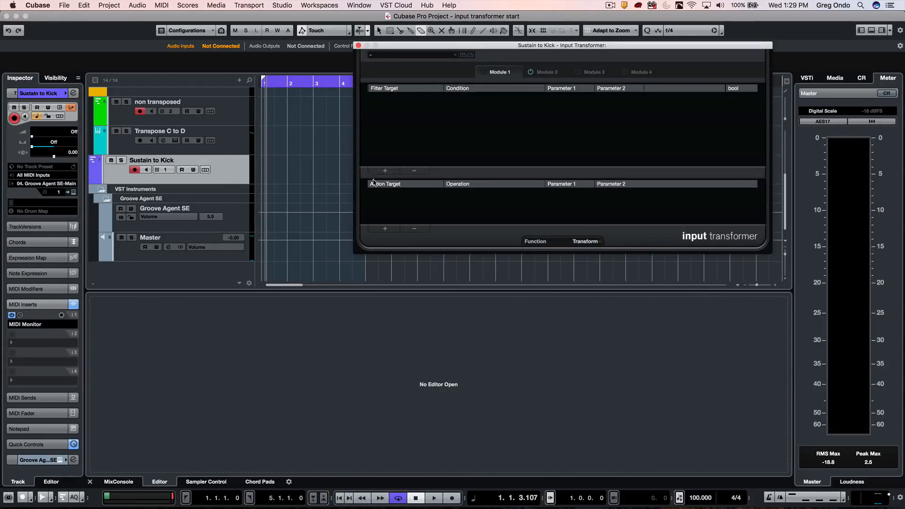
Keep Transform and filter Controller events with controller number 64 and value 127, then add an action row
{"action": "left_click", "coordinate": [585, 240]}
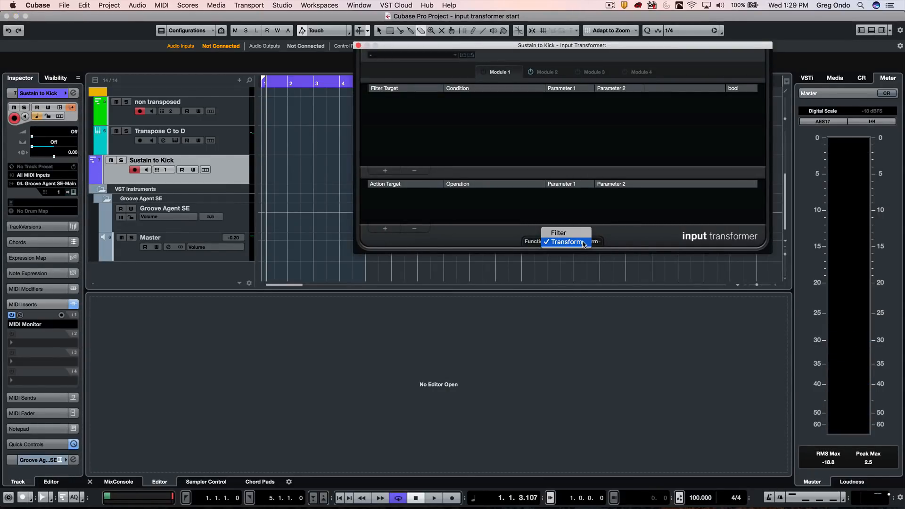
{"action": "left_click", "coordinate": [566, 242]}
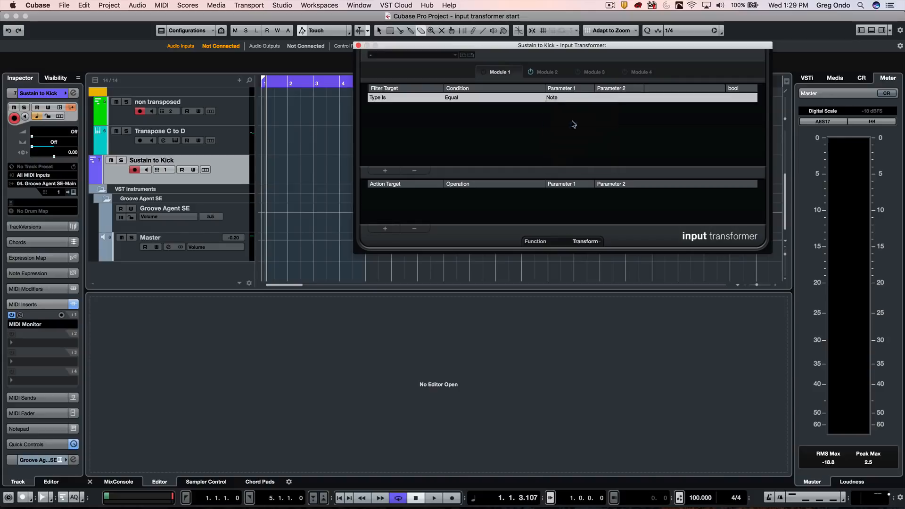
{"action": "left_click", "coordinate": [385, 171]}
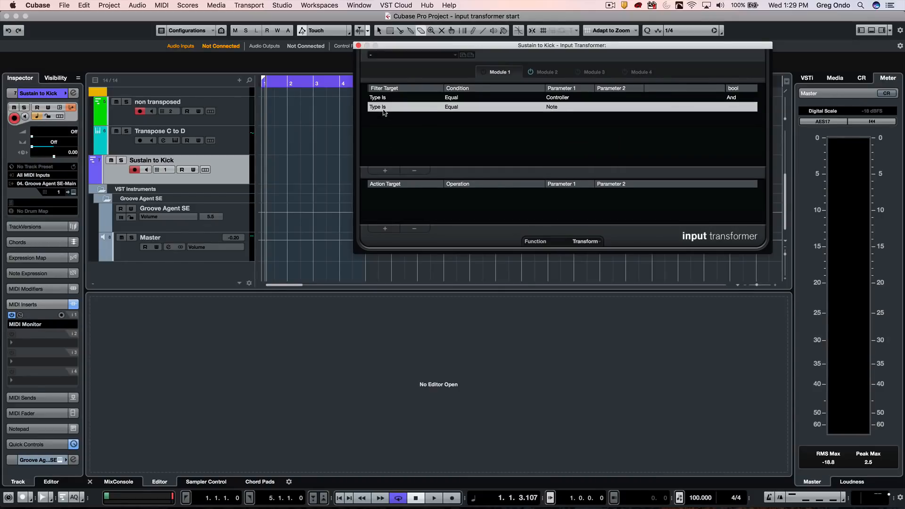
{"action": "left_click", "coordinate": [377, 107]}
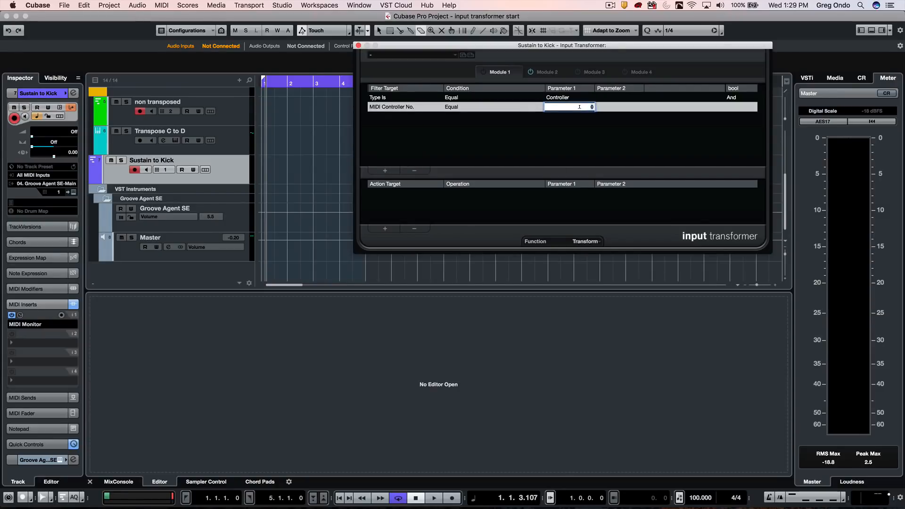
{"action": "type", "text": "6"}
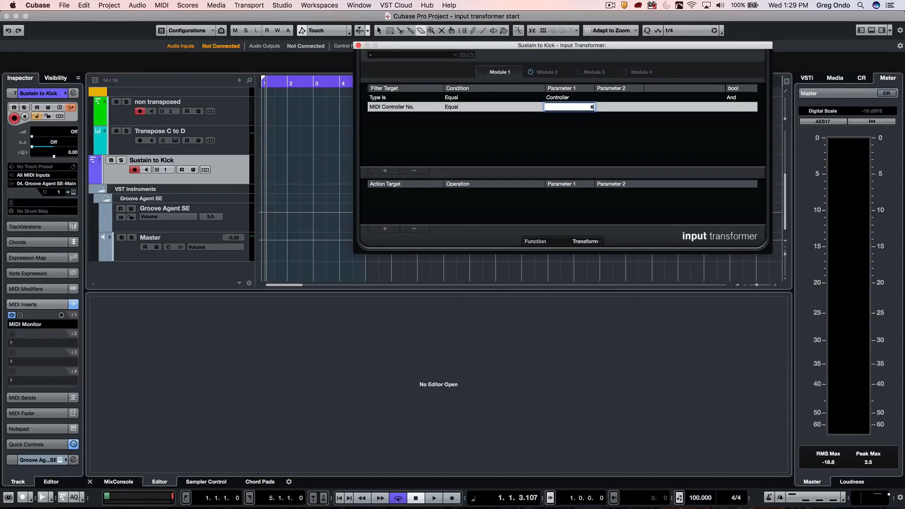
{"action": "type", "text": "64"}
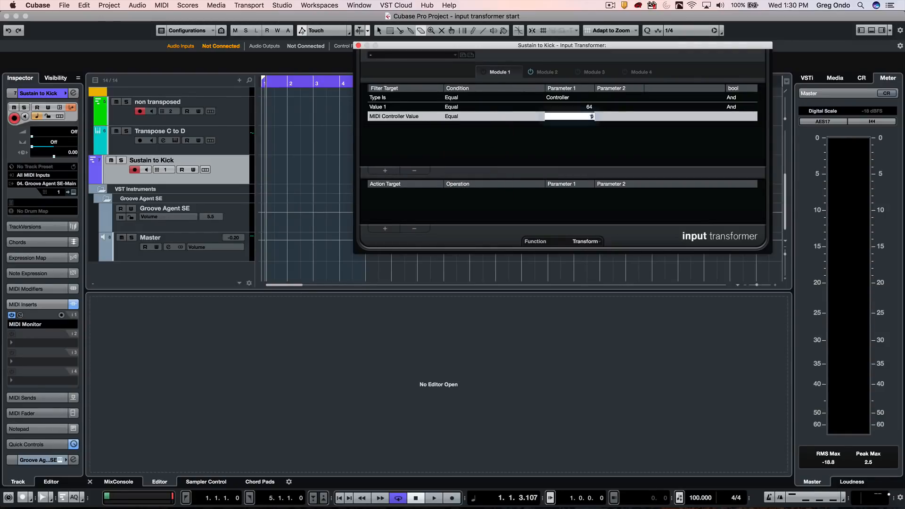
{"action": "type", "text": "1"}
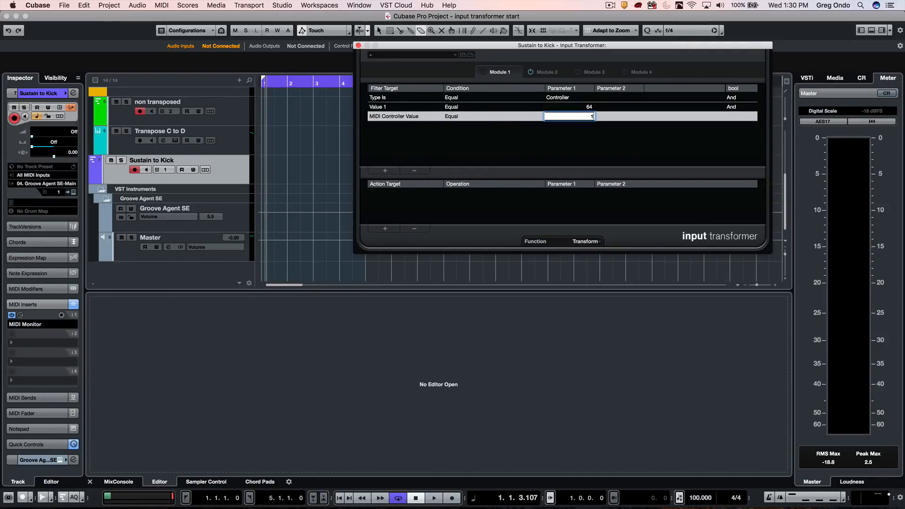
{"action": "type", "text": "127"}
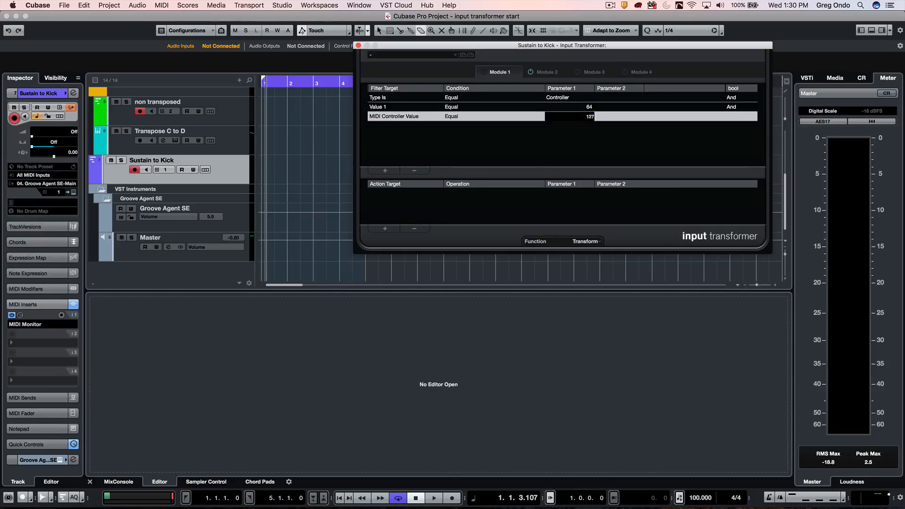
{"action": "left_click", "coordinate": [588, 116]}
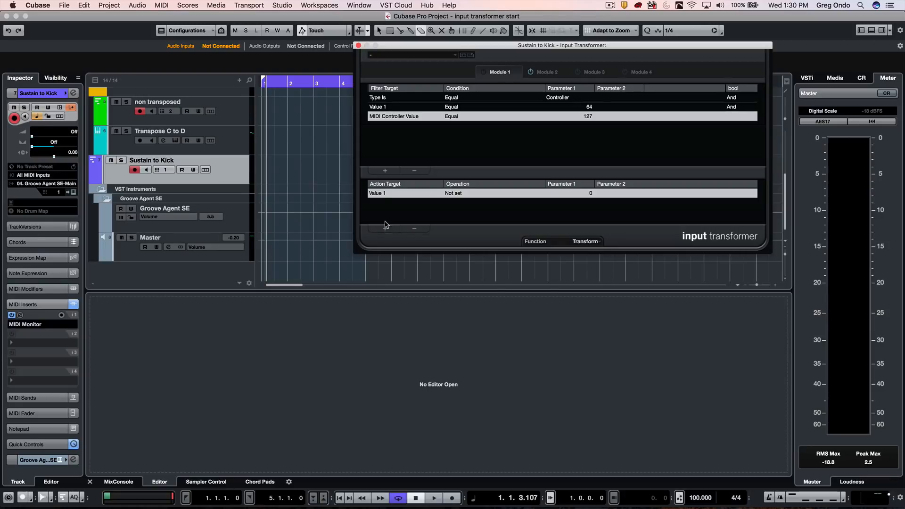
Set the actions to fix Type to Note and Value 1 to 36, then bring up the MIDI Monitor insert
{"action": "left_click", "coordinate": [376, 192]}
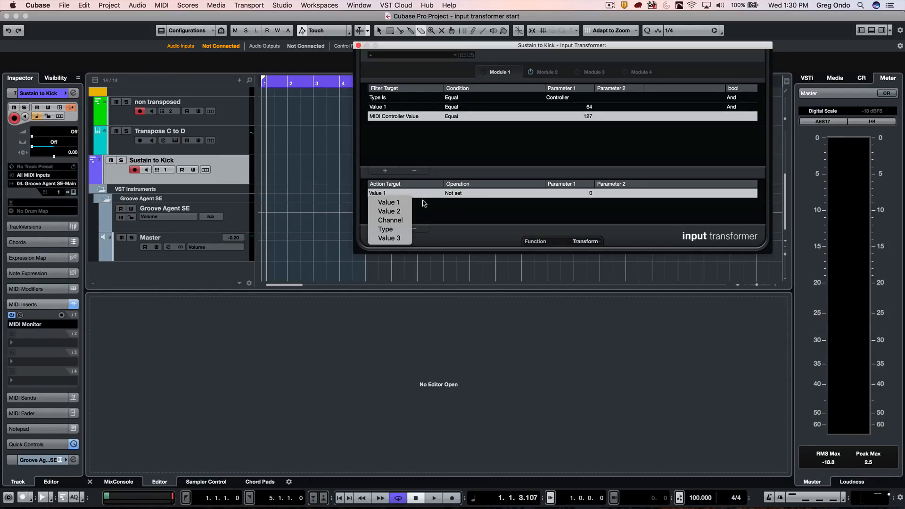
{"action": "left_click", "coordinate": [385, 228]}
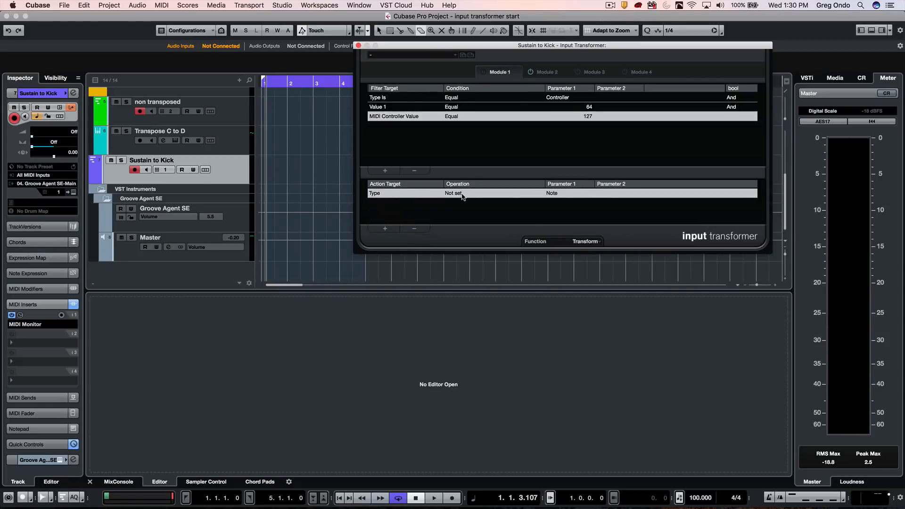
{"action": "left_click", "coordinate": [458, 192]}
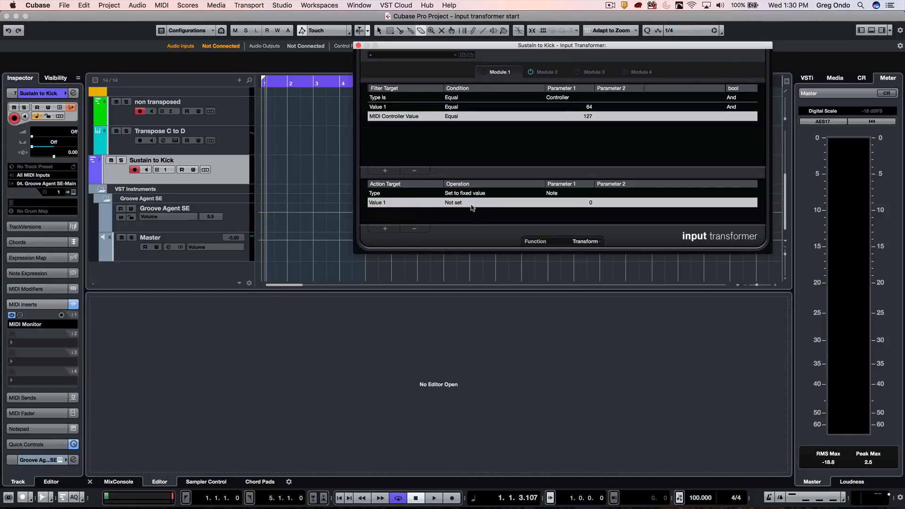
{"action": "left_click", "coordinate": [465, 193]}
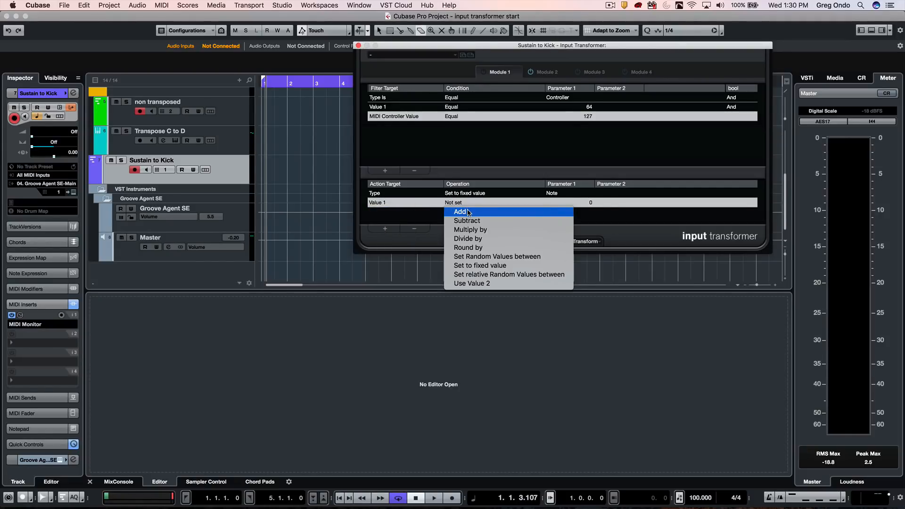
{"action": "mouse_move", "coordinate": [480, 265]}
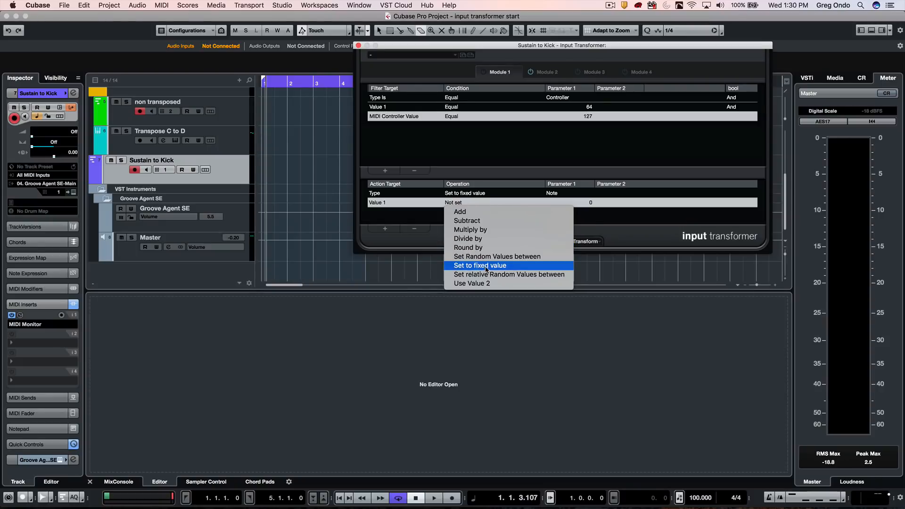
{"action": "left_click", "coordinate": [479, 265]}
{"action": "type", "text": "3"}
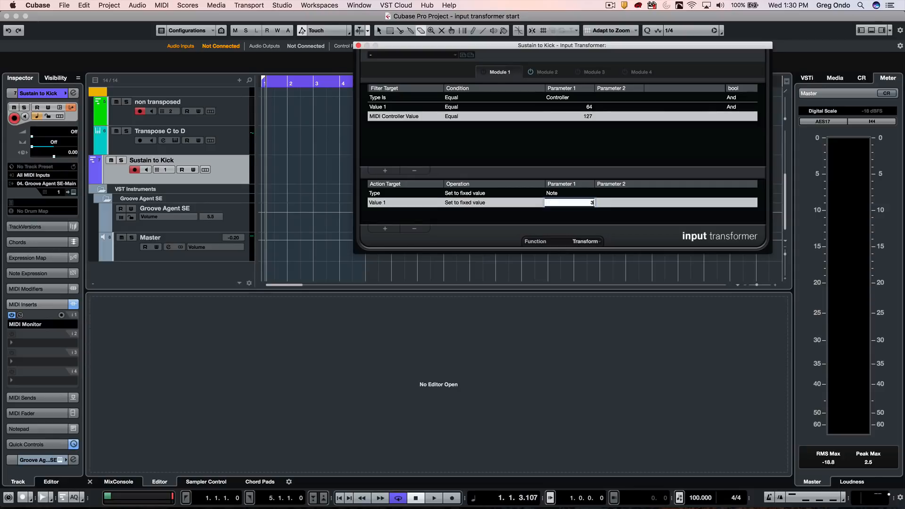
{"action": "type", "text": "6 (Foot LSB"}
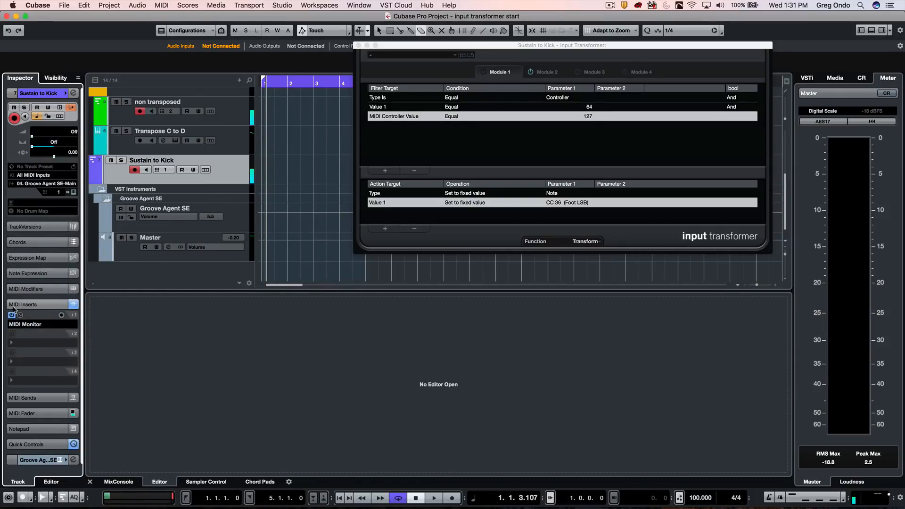
{"action": "left_click", "coordinate": [11, 315]}
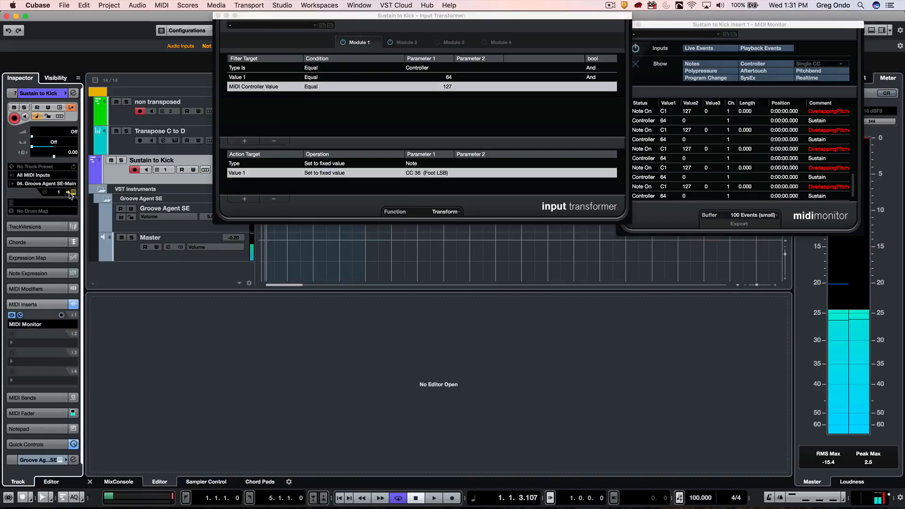
Open Groove Agent SE from the track to hear the kick triggered by the pedal's C1 notes
{"action": "left_click", "coordinate": [69, 192]}
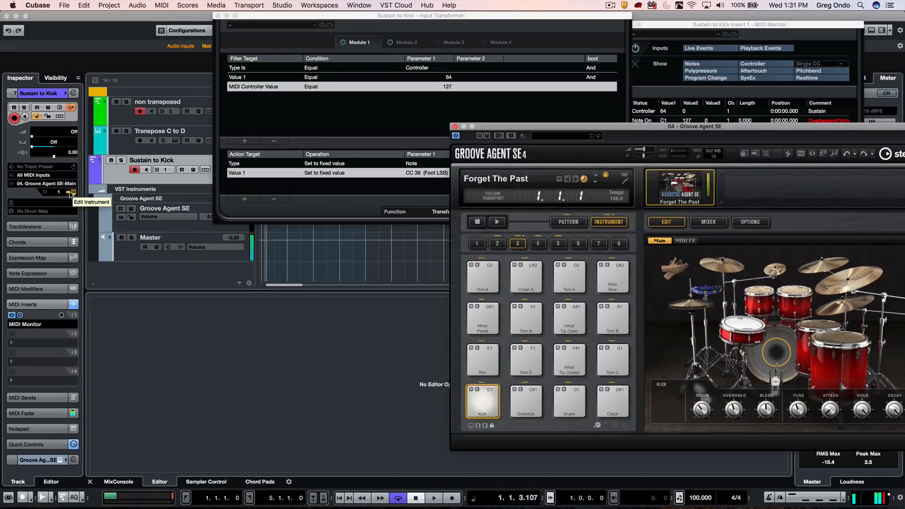